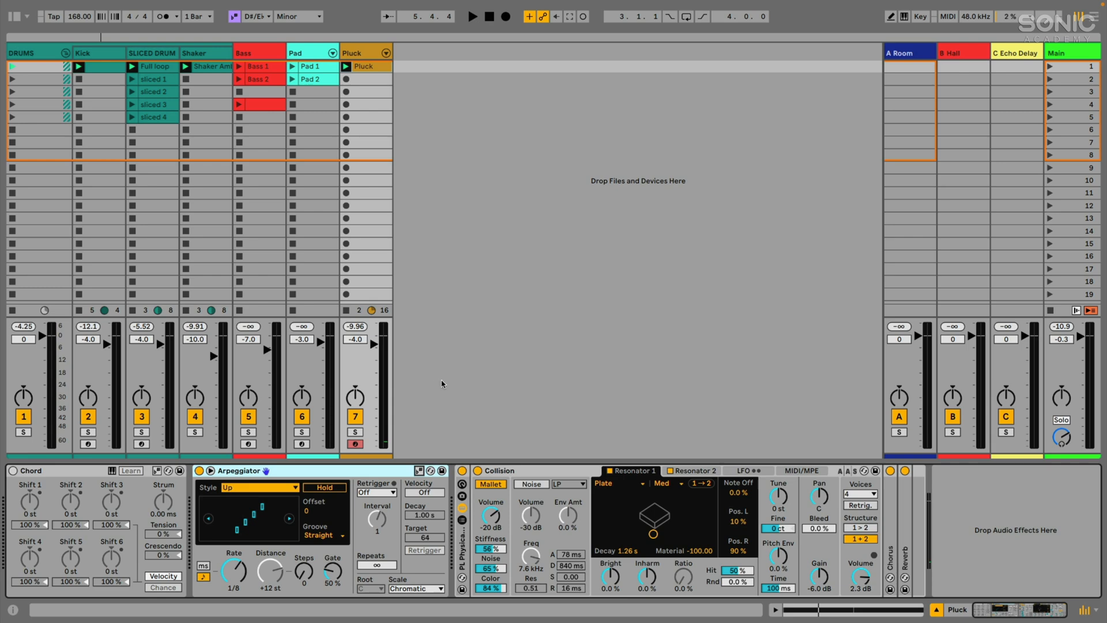
{"action": "mouse_move", "coordinate": [508, 441]}
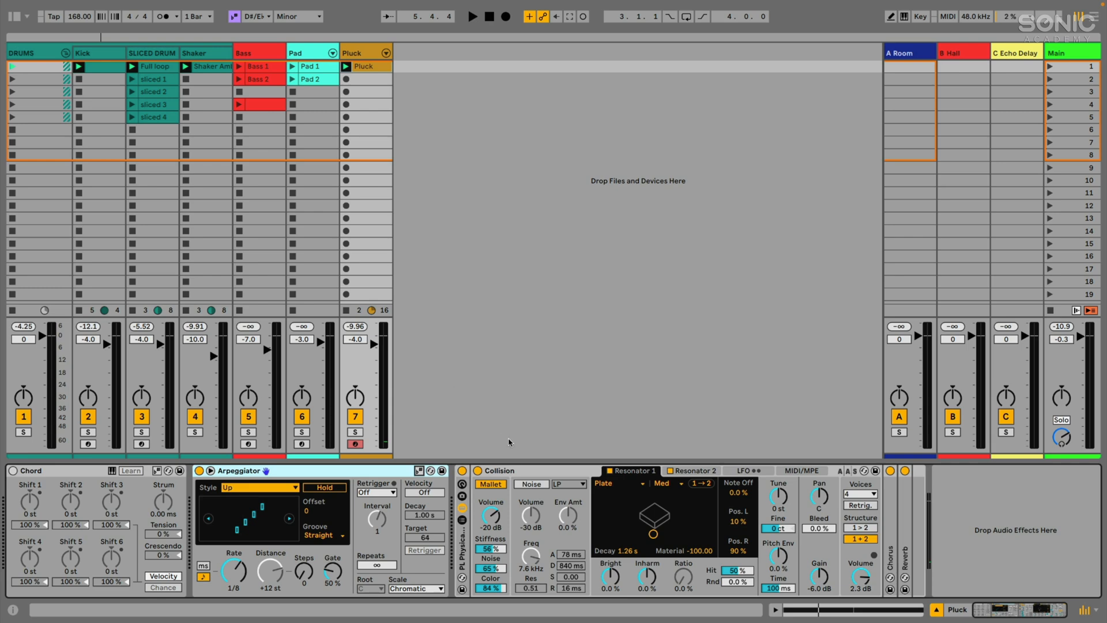
{"action": "mouse_move", "coordinate": [366, 106]}
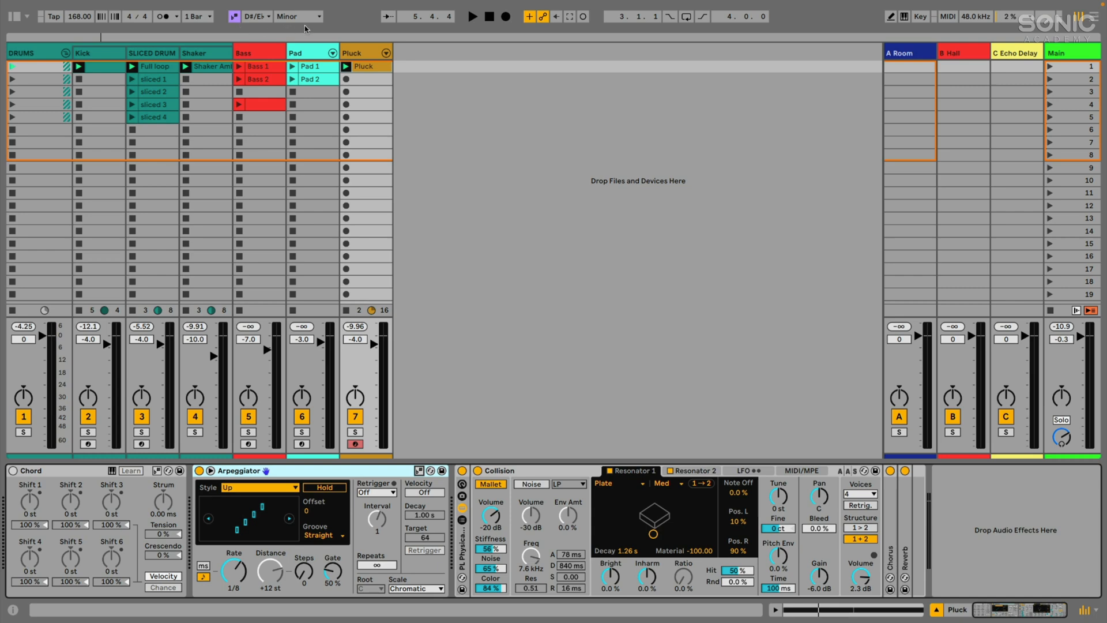
Step: Keep D#/Eb as the song's root note and deselect the Bass clip
{"action": "left_click", "coordinate": [261, 16]}
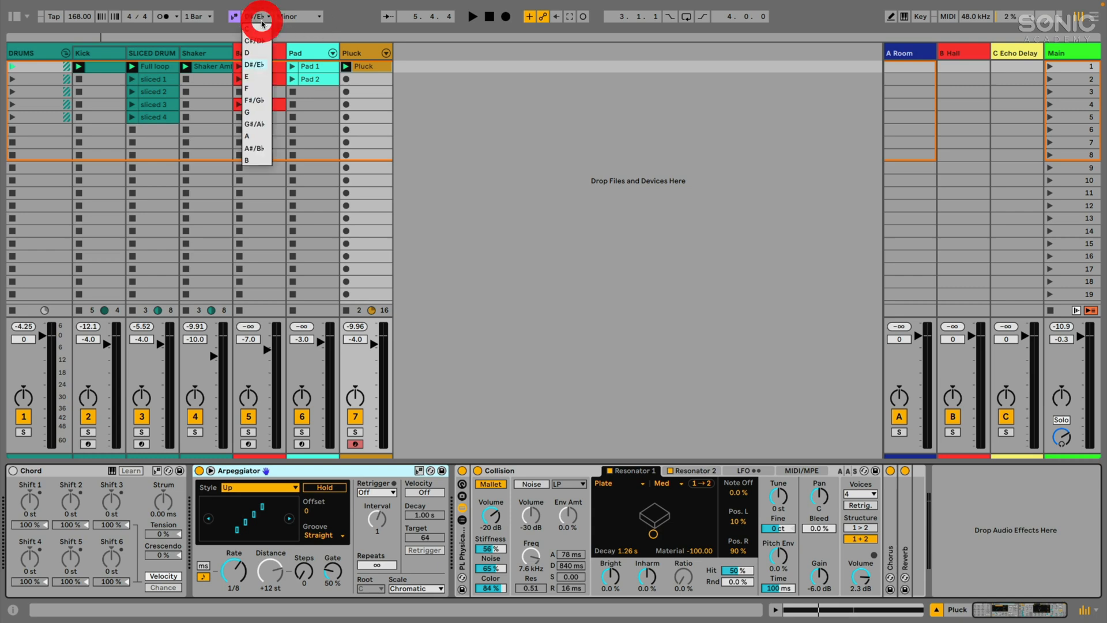
{"action": "left_click", "coordinate": [254, 65]}
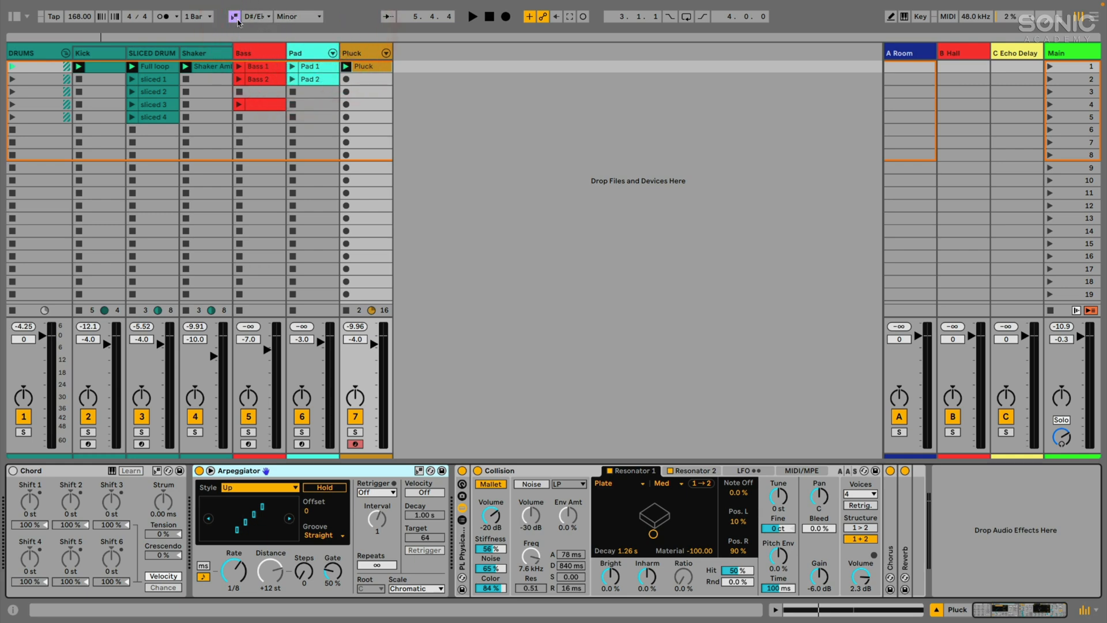
{"action": "mouse_move", "coordinate": [236, 21]}
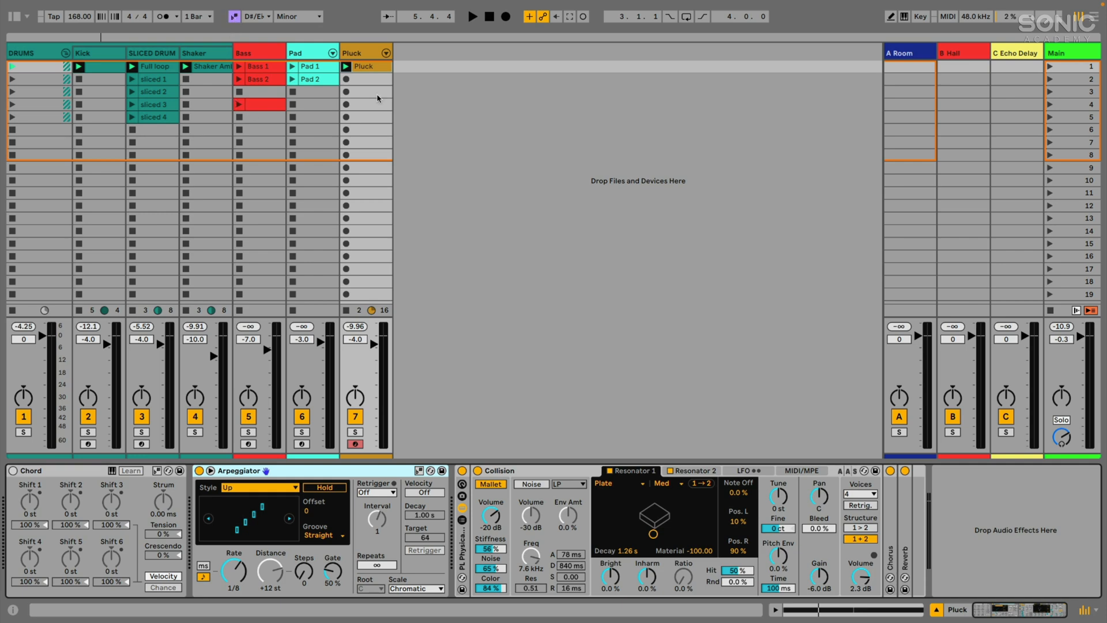
{"action": "mouse_move", "coordinate": [373, 89]}
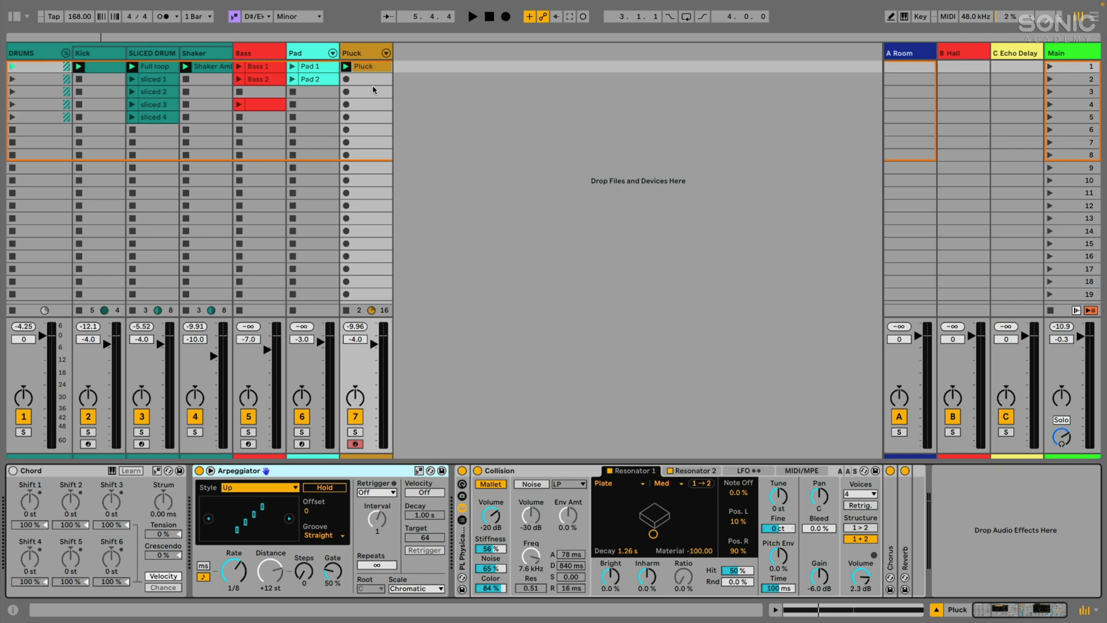
{"action": "mouse_move", "coordinate": [373, 91]}
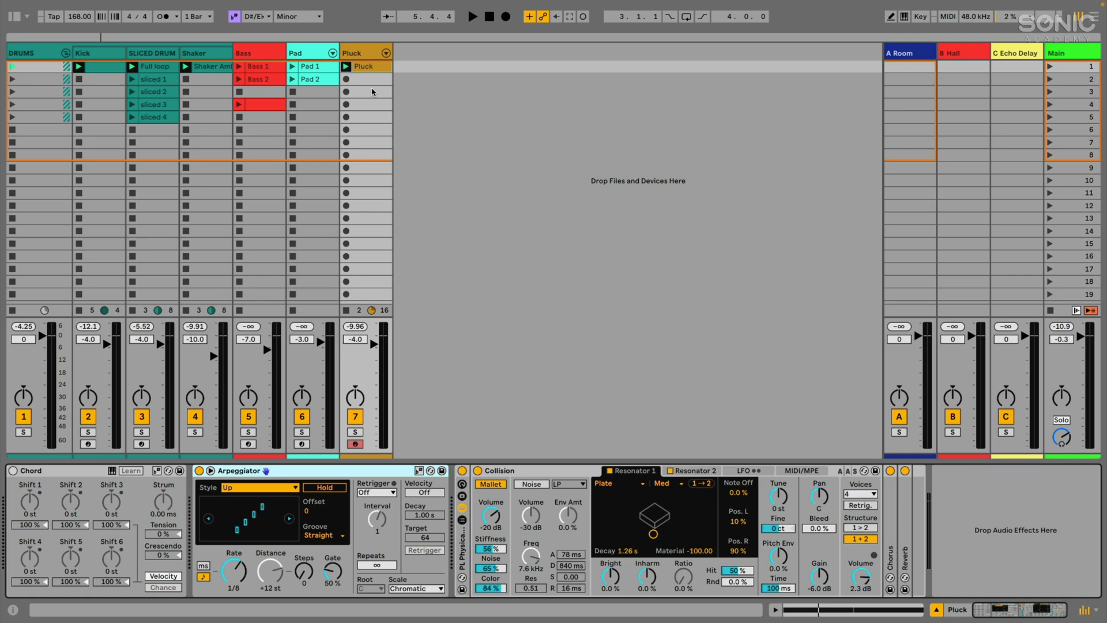
{"action": "mouse_move", "coordinate": [370, 72]}
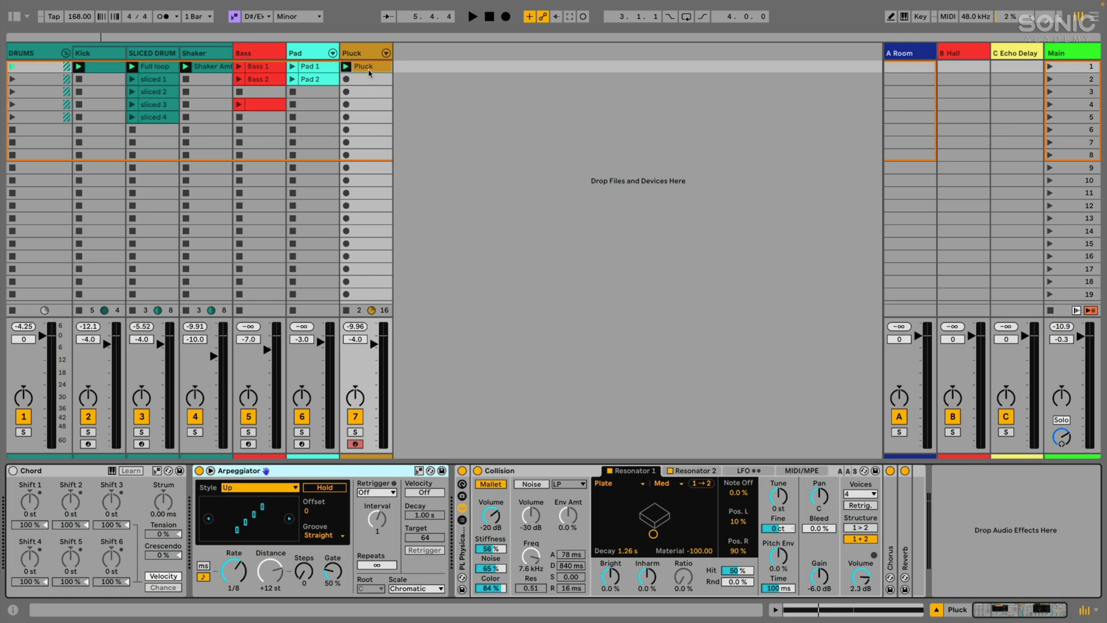
{"action": "mouse_move", "coordinate": [255, 152]}
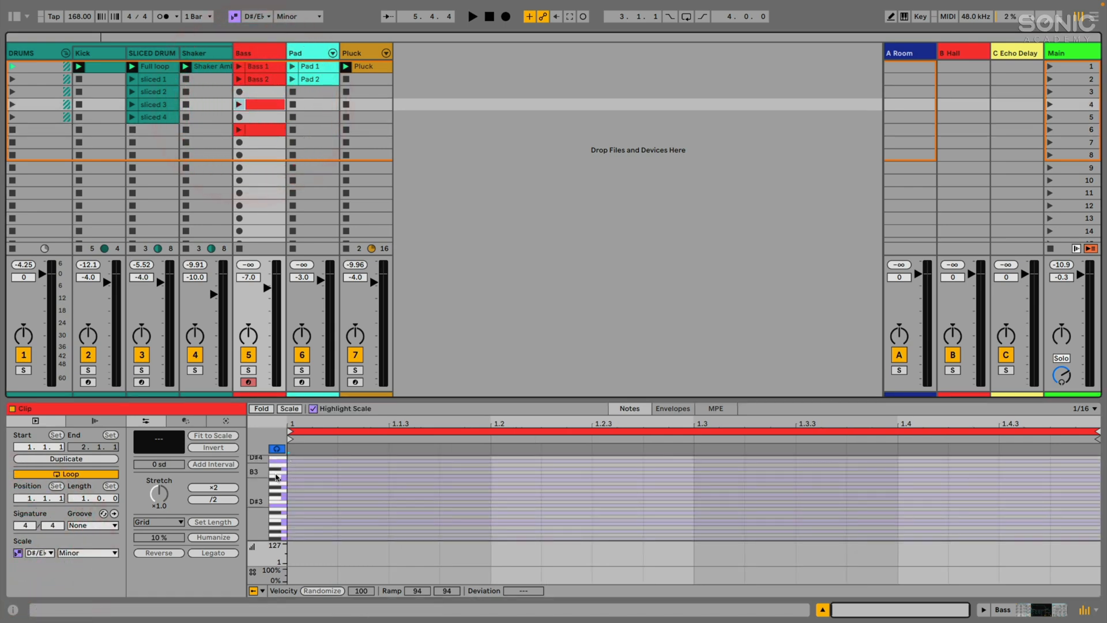
{"action": "left_click", "coordinate": [259, 136]}
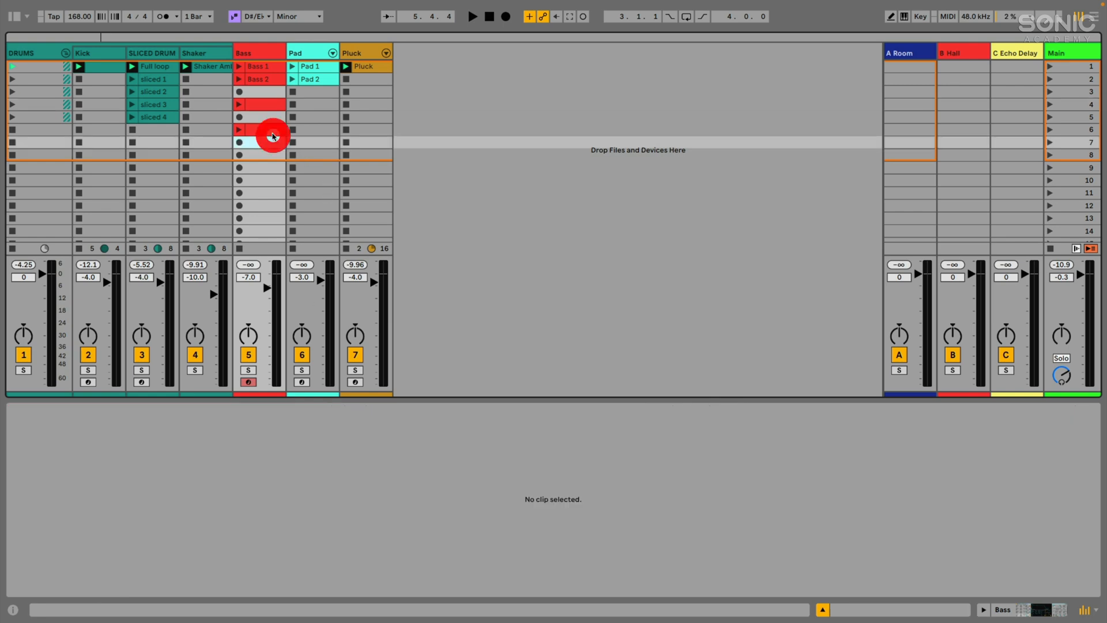
{"action": "left_click", "coordinate": [258, 141]}
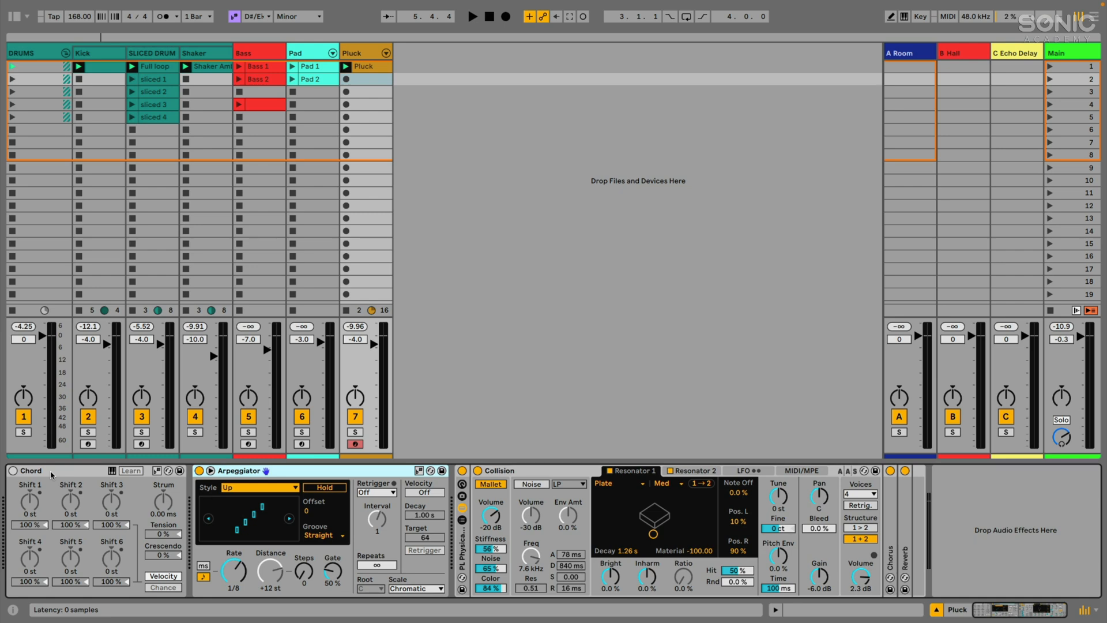
Step: Switch off the Pluck Arpeggiator, view the held D#3 note, and launch the Pluck clip
{"action": "left_click", "coordinate": [67, 470]}
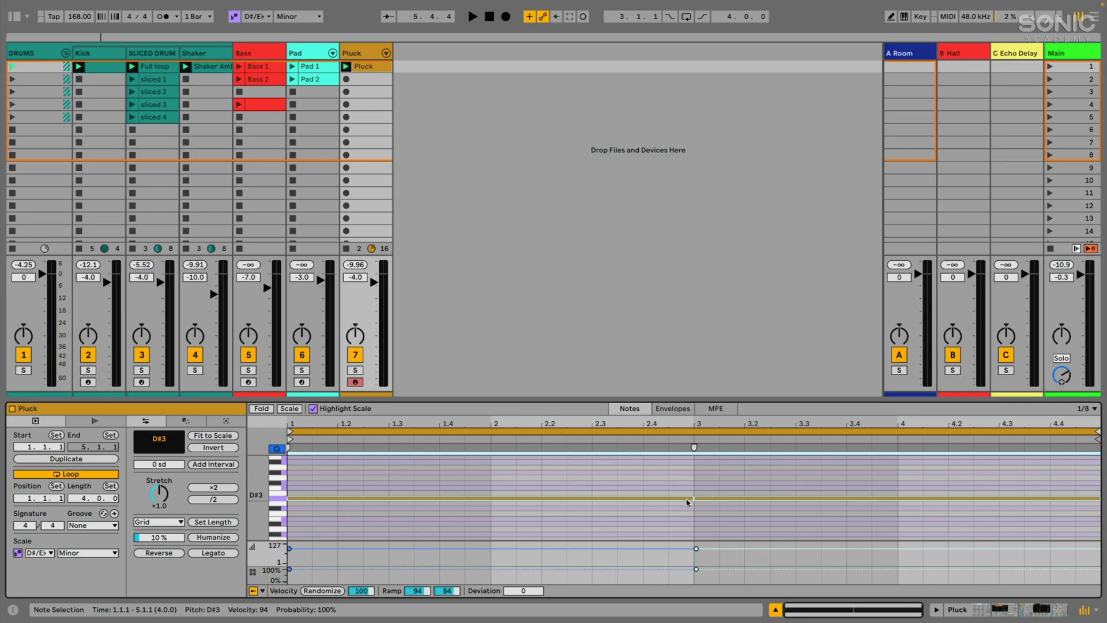
{"action": "left_click", "coordinate": [472, 16]}
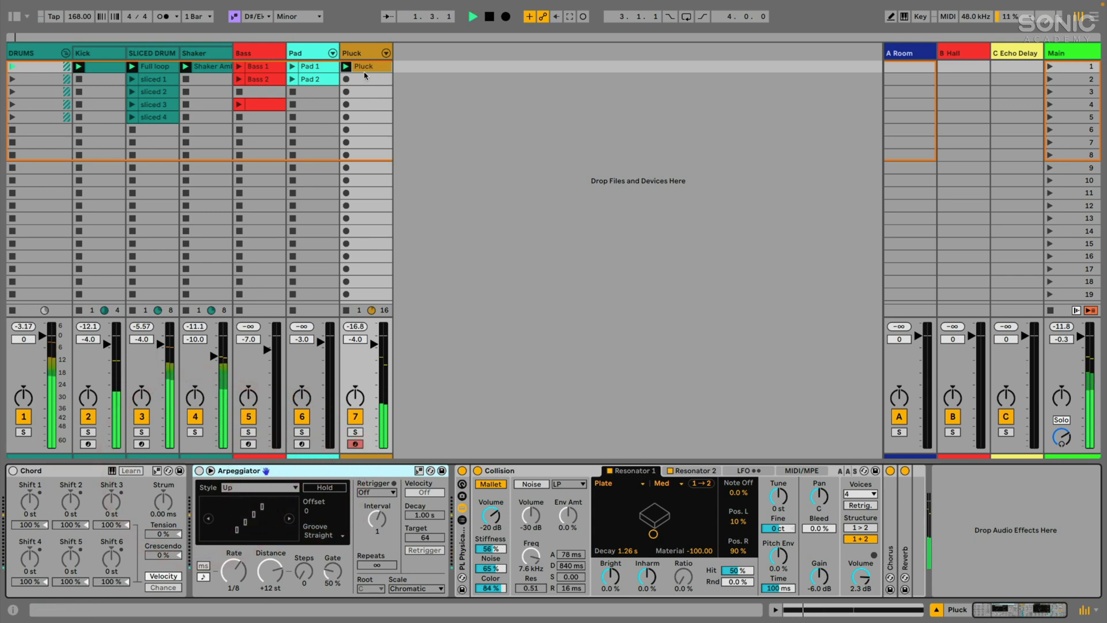
{"action": "double_click", "coordinate": [365, 66]}
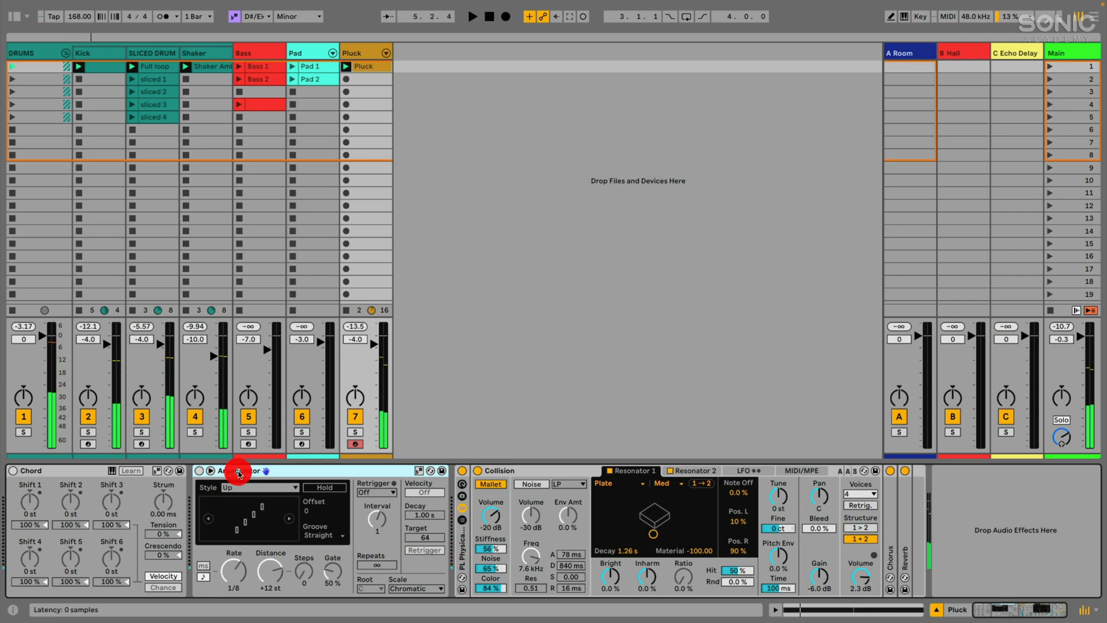
Step: Re-enable the Pluck Arpeggiator, toggle scale-awareness, and set Distance to +1 scale degree
{"action": "left_click", "coordinate": [201, 470]}
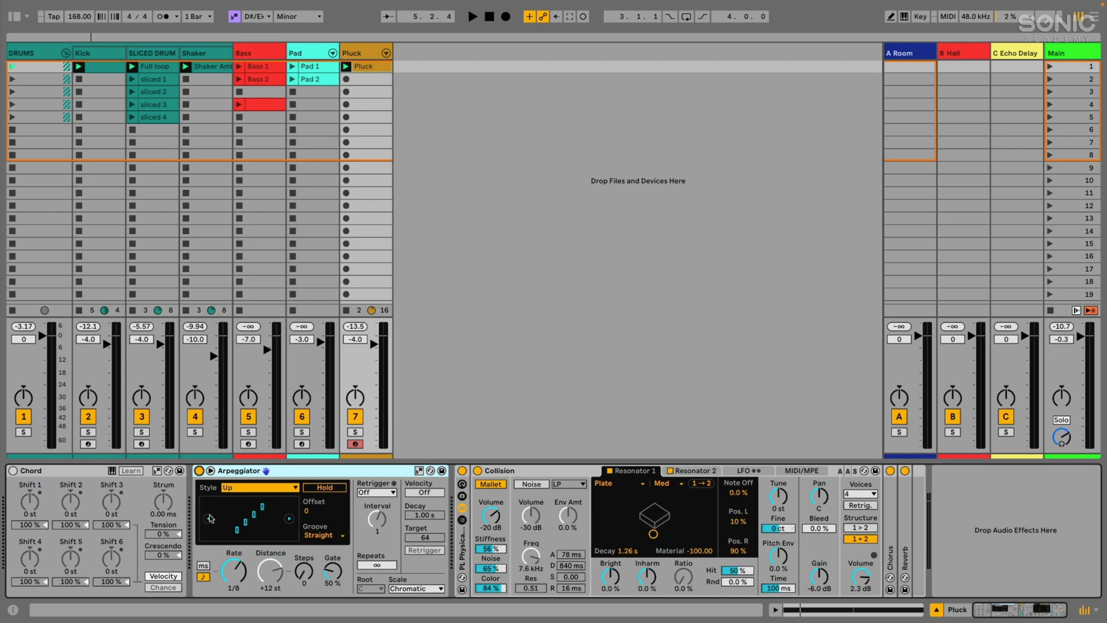
{"action": "mouse_move", "coordinate": [202, 523]}
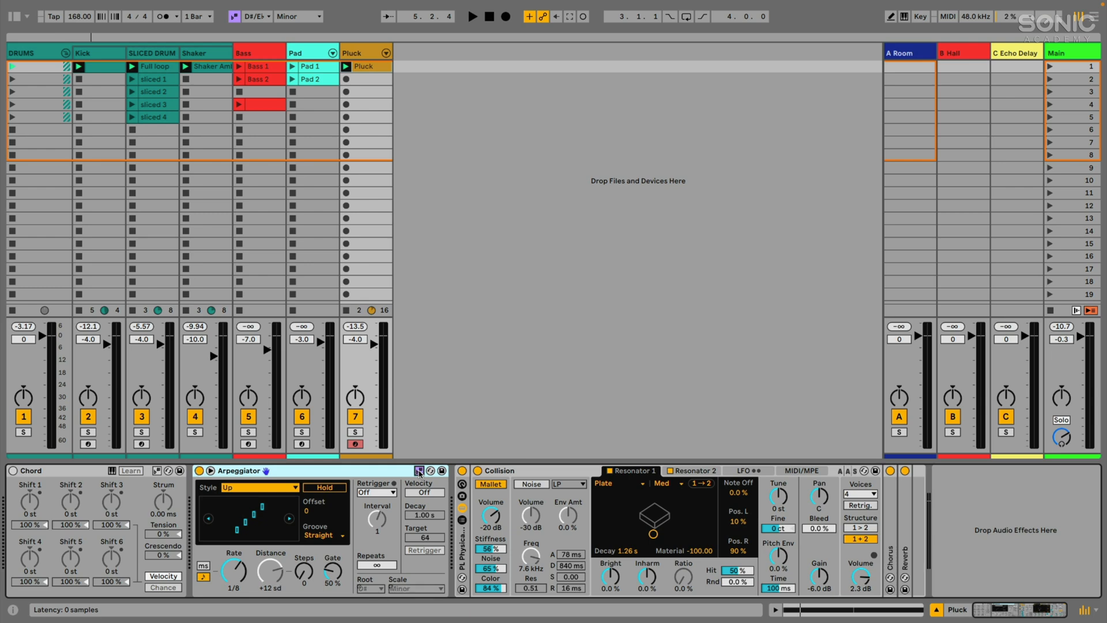
{"action": "left_click", "coordinate": [415, 587]}
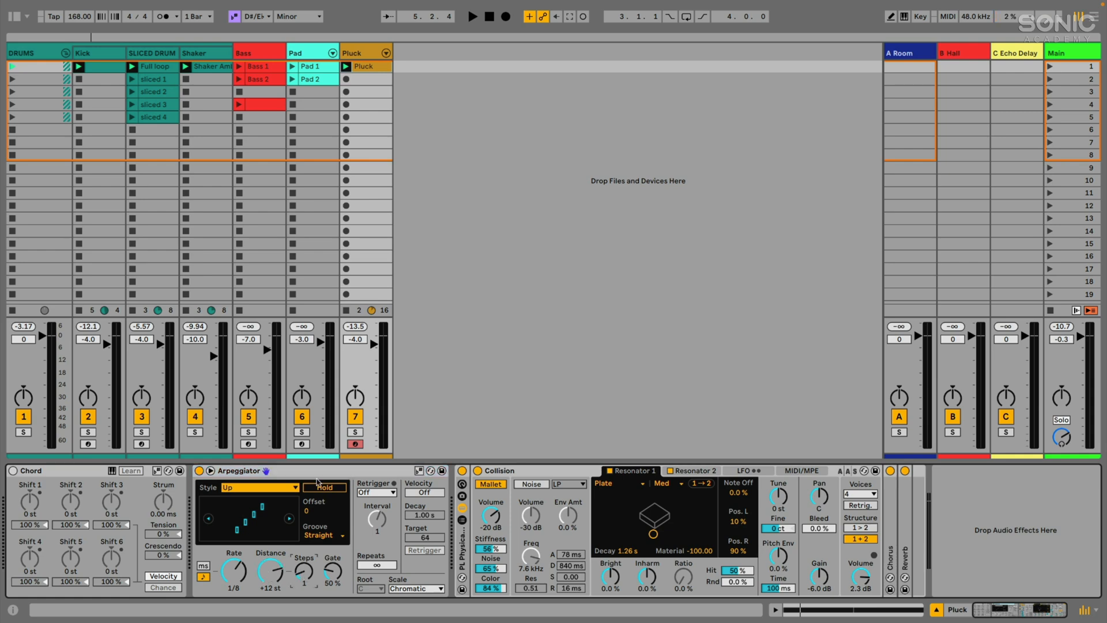
{"action": "left_click", "coordinate": [471, 17]}
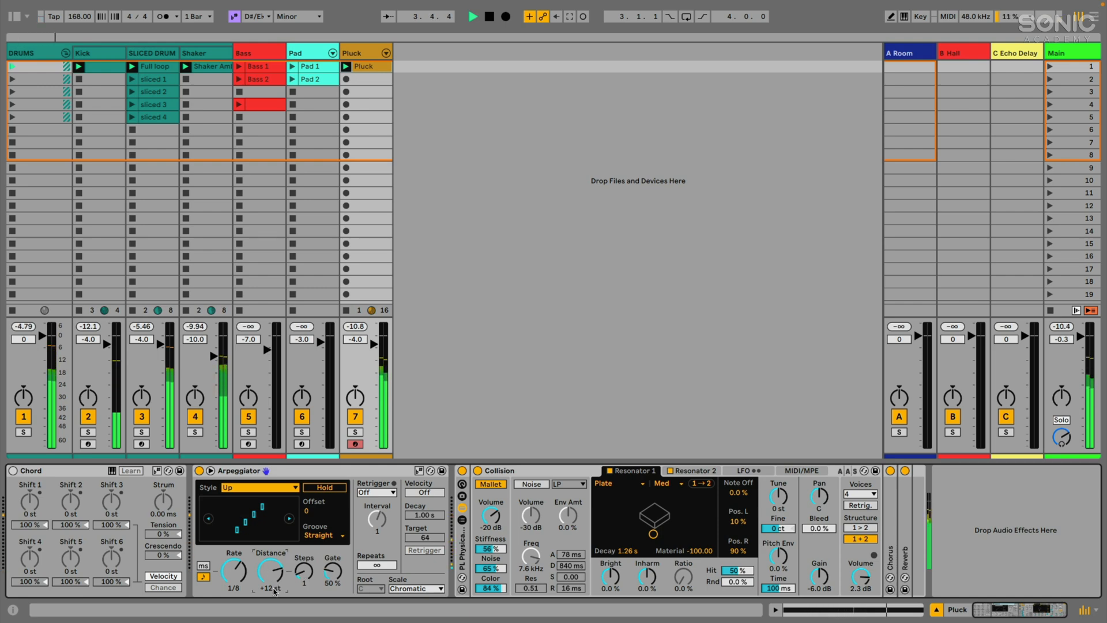
{"action": "double_click", "coordinate": [362, 66]}
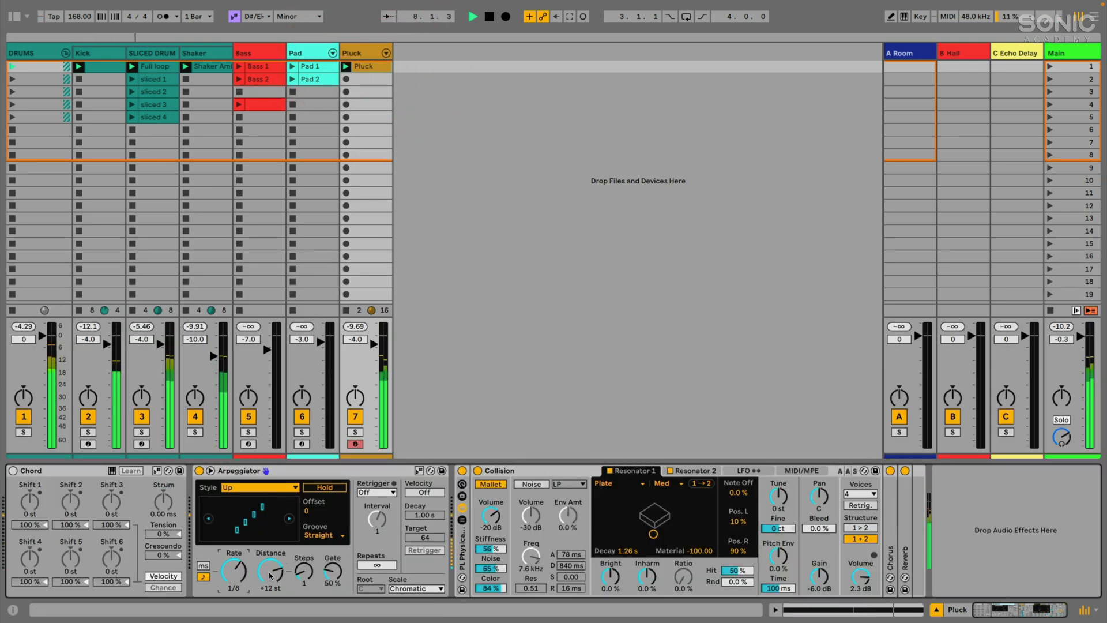
{"action": "double_click", "coordinate": [364, 66]}
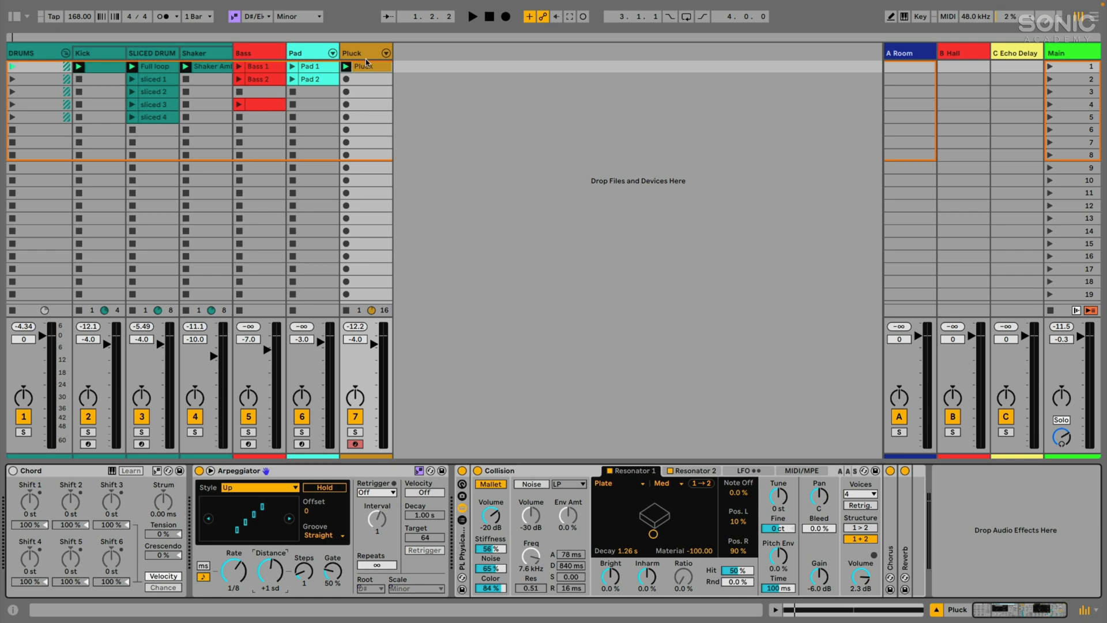
Step: Check the Pluck clip's E♭3 note and set the Arpeggiator Steps to 3
{"action": "double_click", "coordinate": [362, 67]}
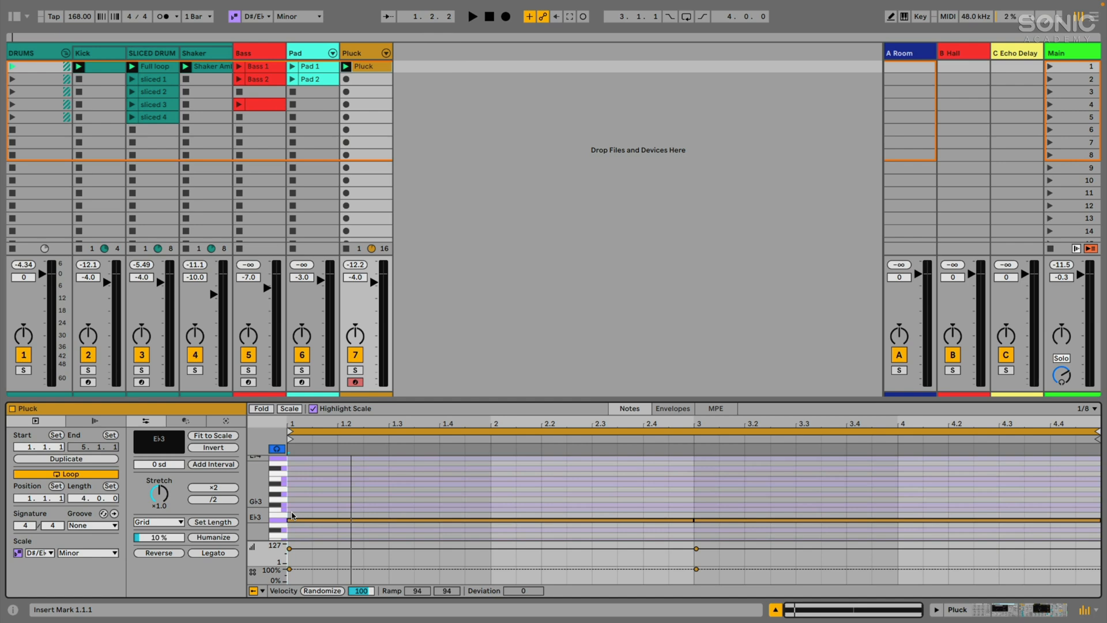
{"action": "left_click", "coordinate": [281, 524]}
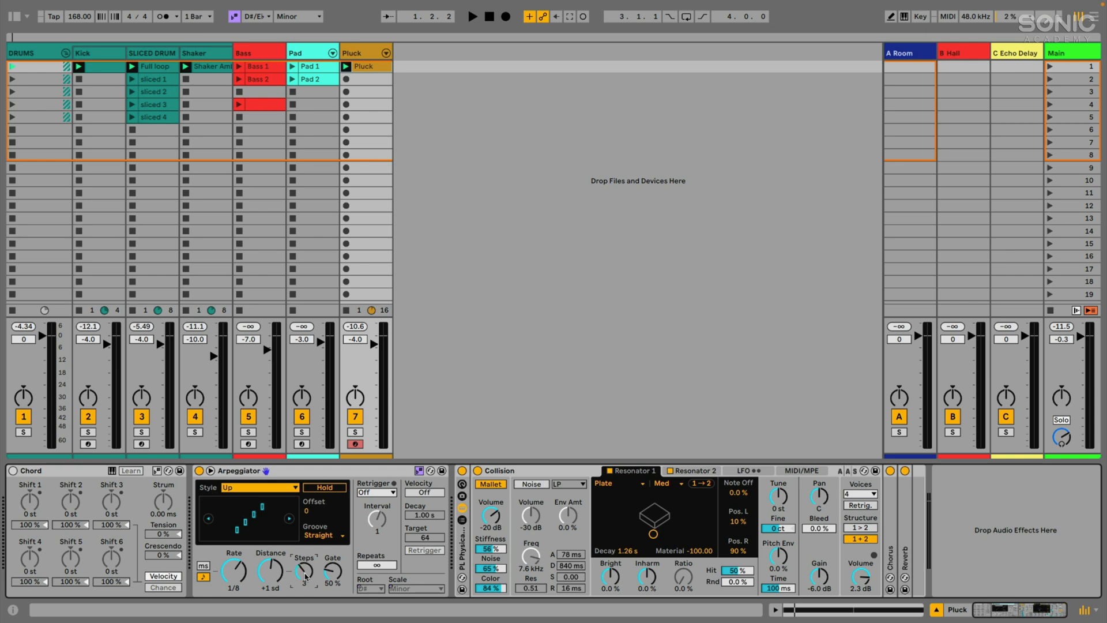
{"action": "mouse_move", "coordinate": [304, 576]}
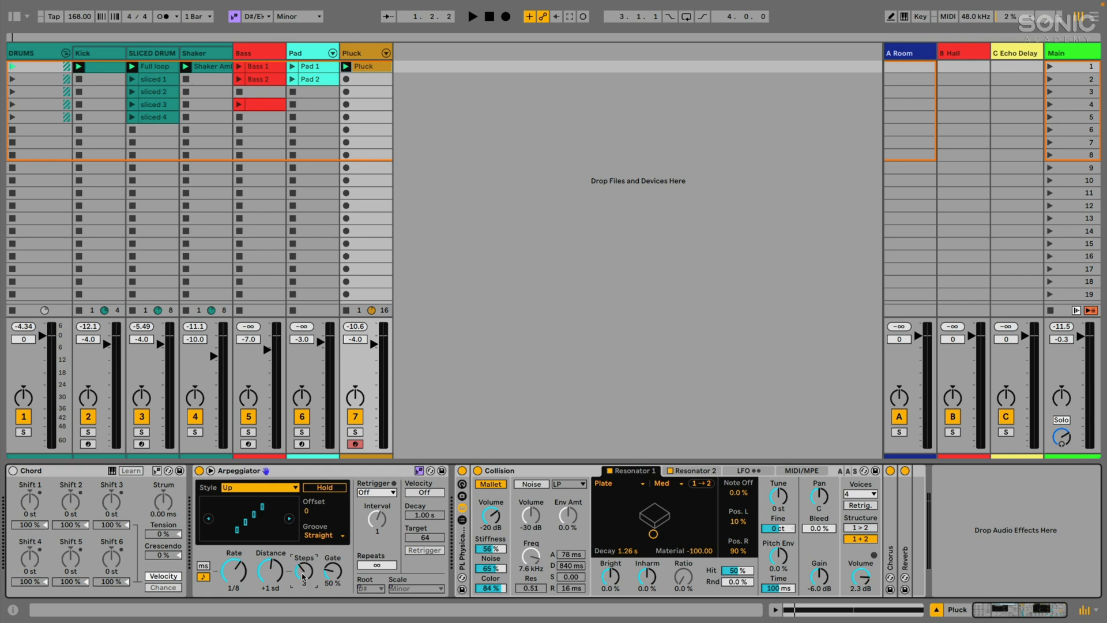
Step: Launch the Pluck clip, preview F3 in the piano roll, and show Chord, Arpeggiator, Collision devices
{"action": "left_click", "coordinate": [346, 66]}
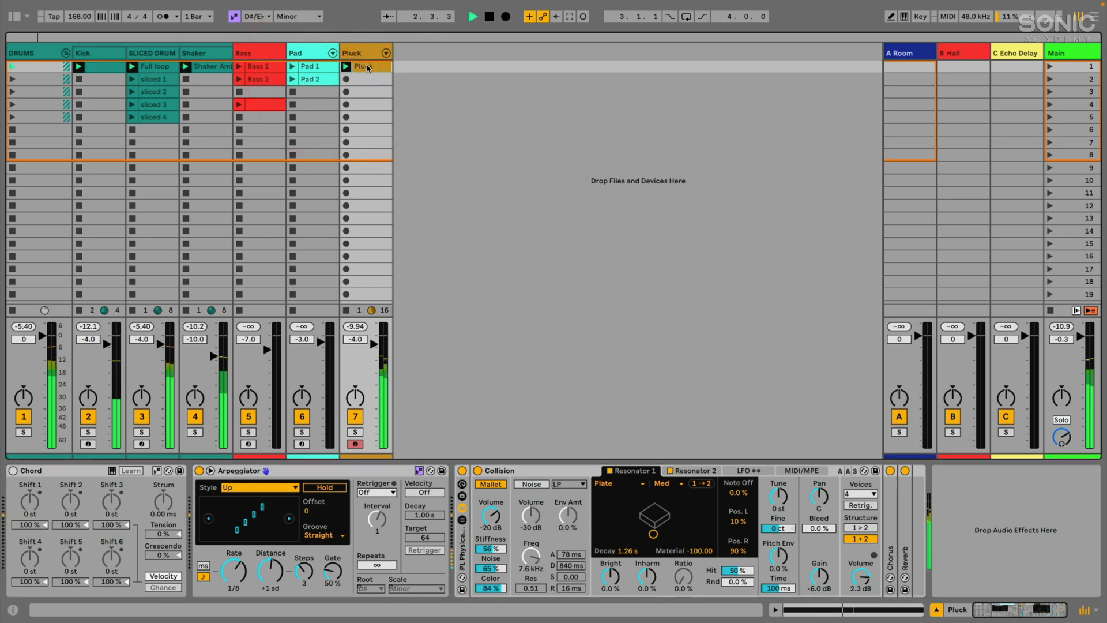
{"action": "double_click", "coordinate": [367, 66]}
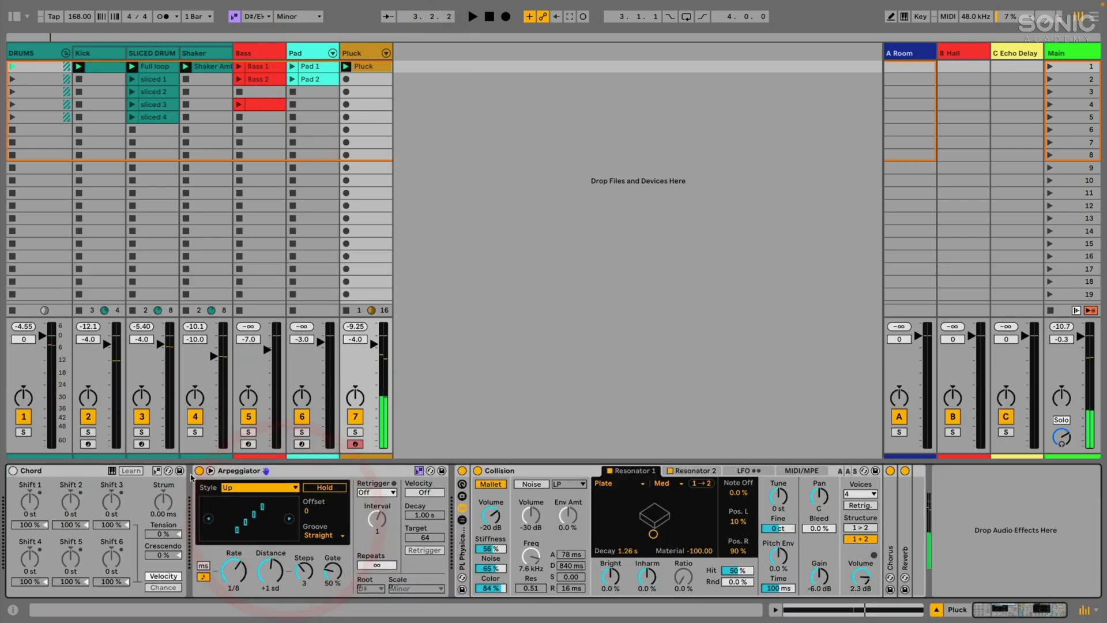
{"action": "double_click", "coordinate": [362, 66]}
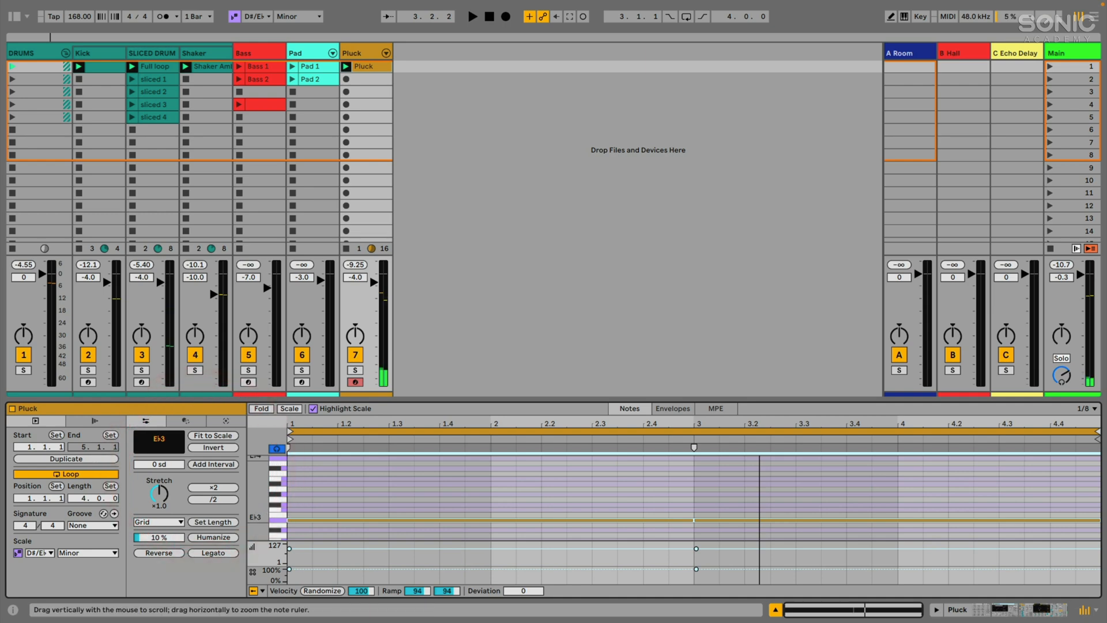
{"action": "left_click", "coordinate": [280, 504]}
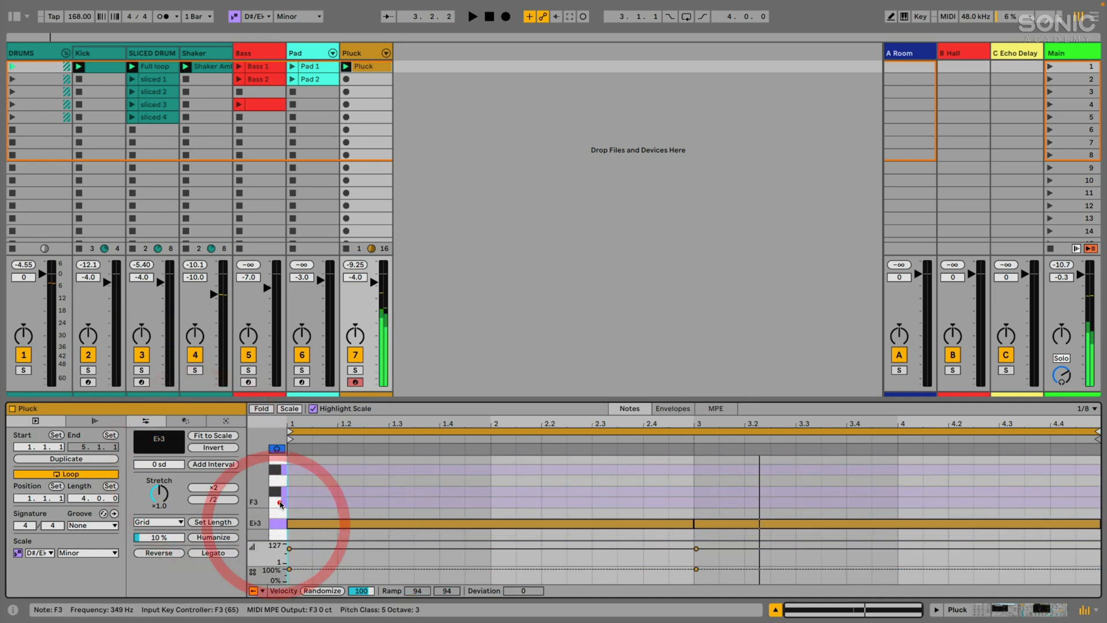
{"action": "left_click", "coordinate": [281, 503]}
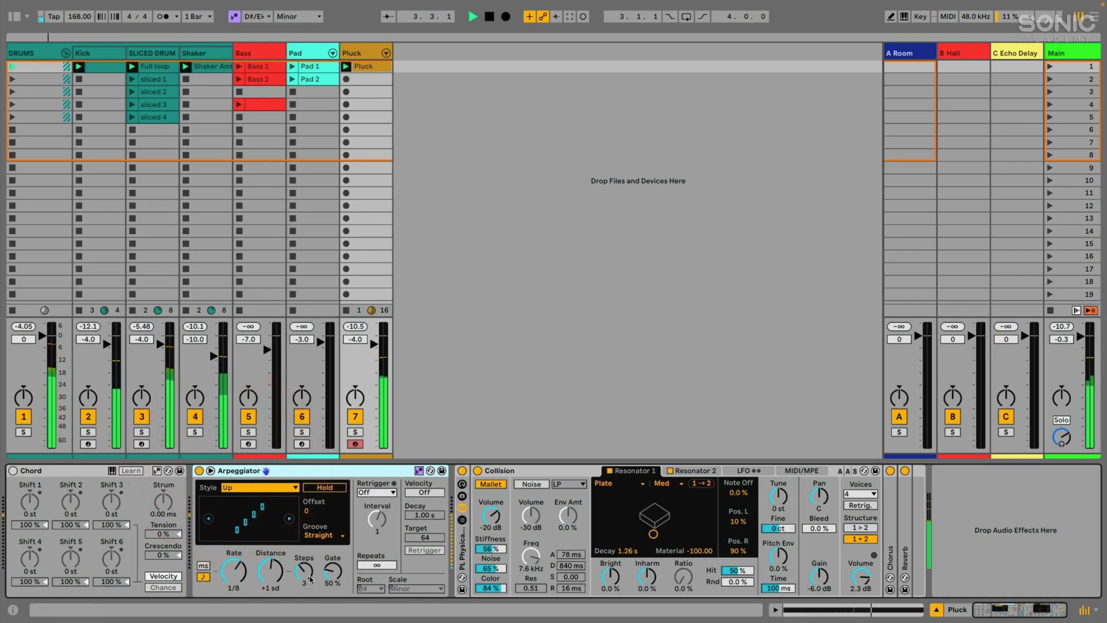
Step: Reset arpeggiator steps, enable Chord, and set its shifts to +2, +4, +6, +8 sd
{"action": "left_click_drag", "start_coordinate": [304, 570], "coordinate": [303, 579]}
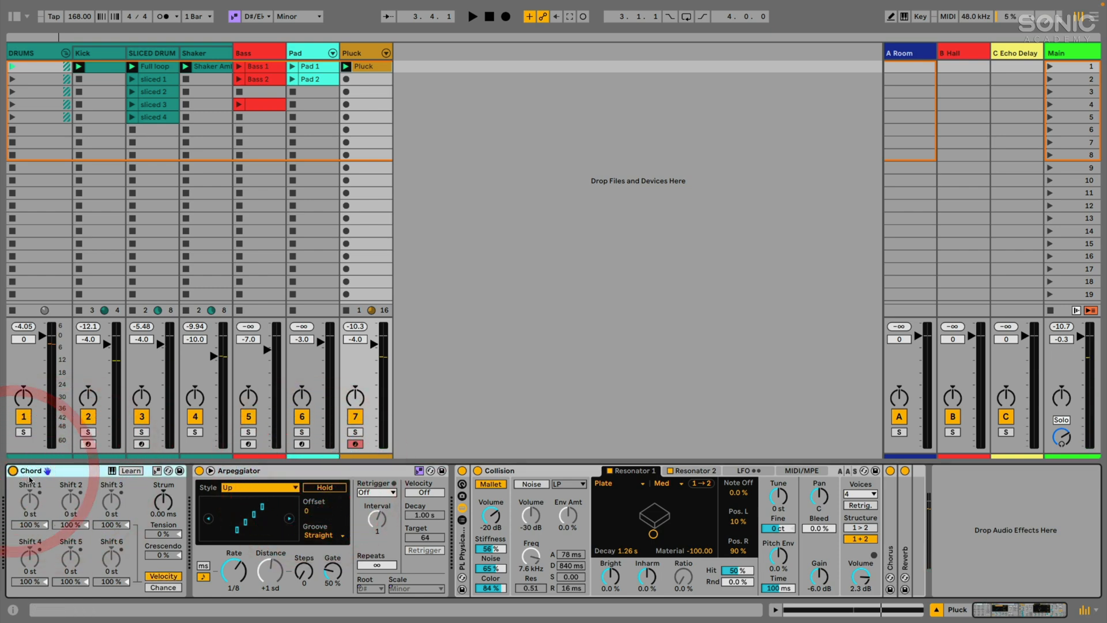
{"action": "left_click", "coordinate": [70, 470]}
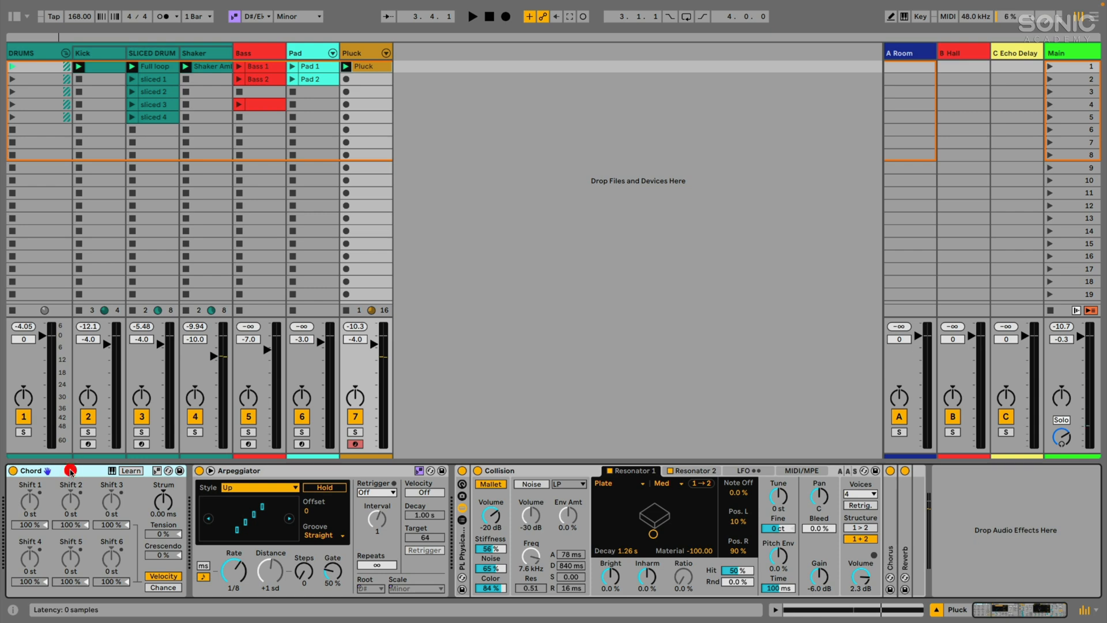
{"action": "left_click_drag", "start_coordinate": [29, 494], "coordinate": [30, 481]}
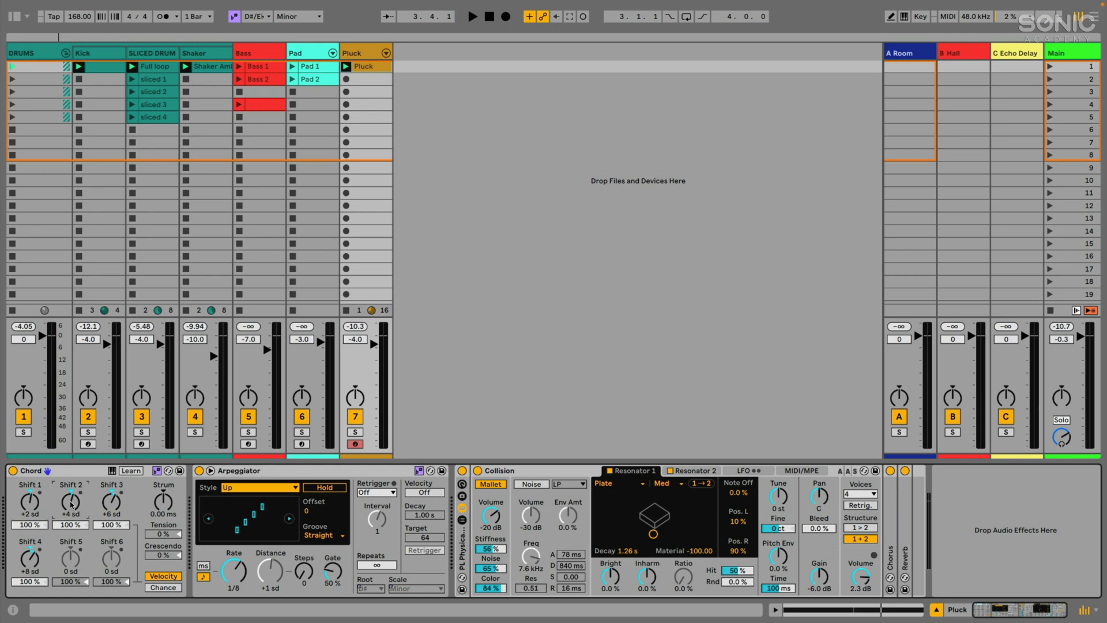
{"action": "mouse_move", "coordinate": [70, 521]}
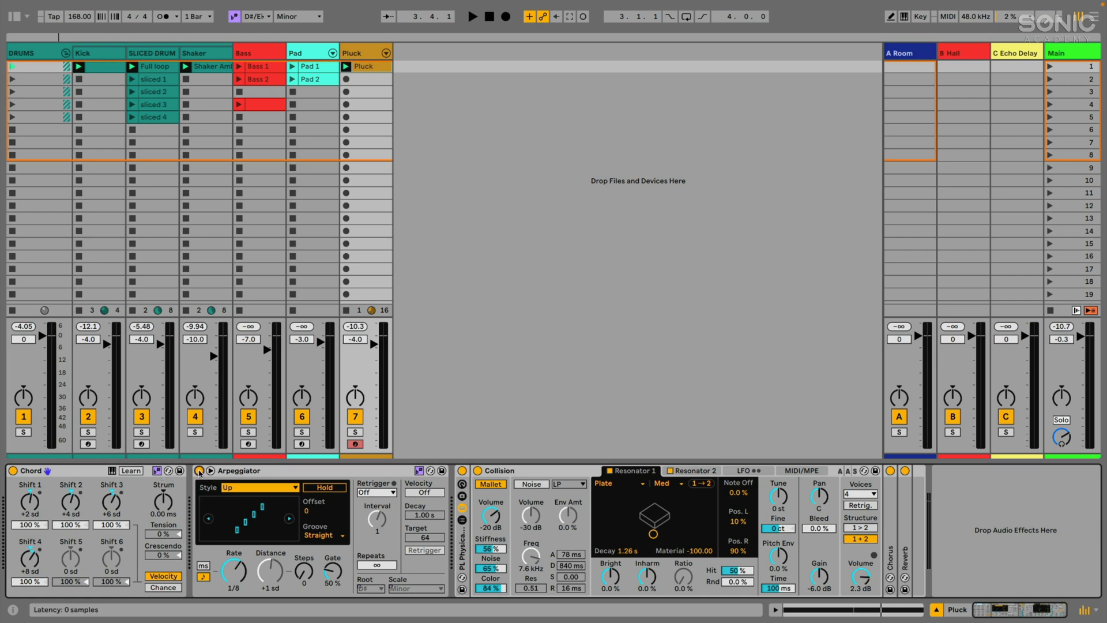
Step: Turn off the Arpeggiator and set the Chord device's Strum to 0 ms
{"action": "left_click", "coordinate": [472, 16]}
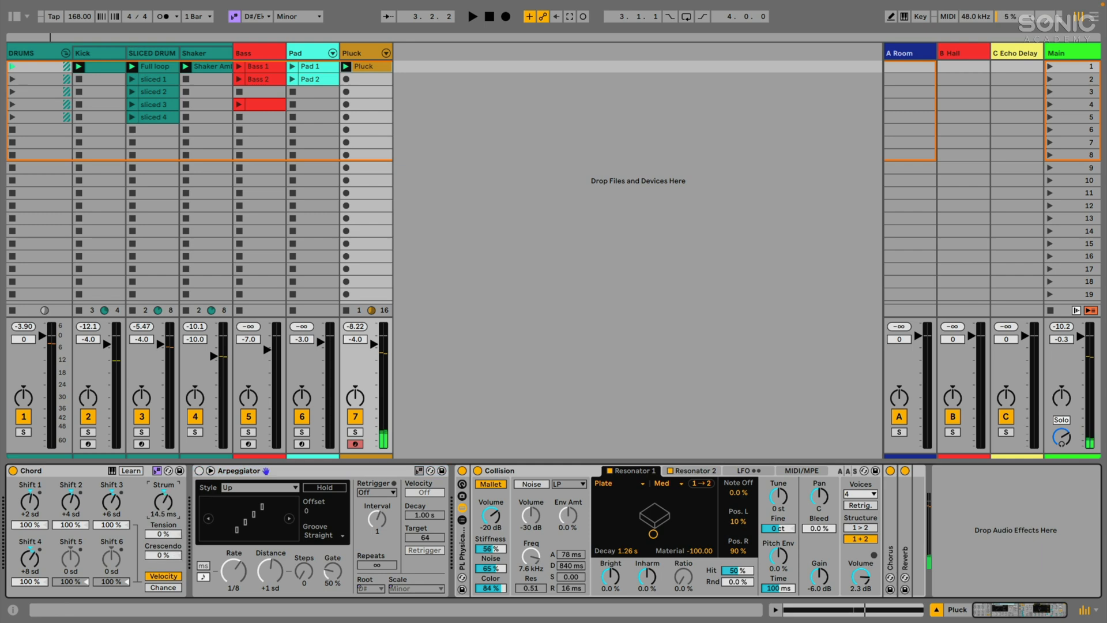
{"action": "left_click_drag", "start_coordinate": [163, 505], "coordinate": [163, 491]}
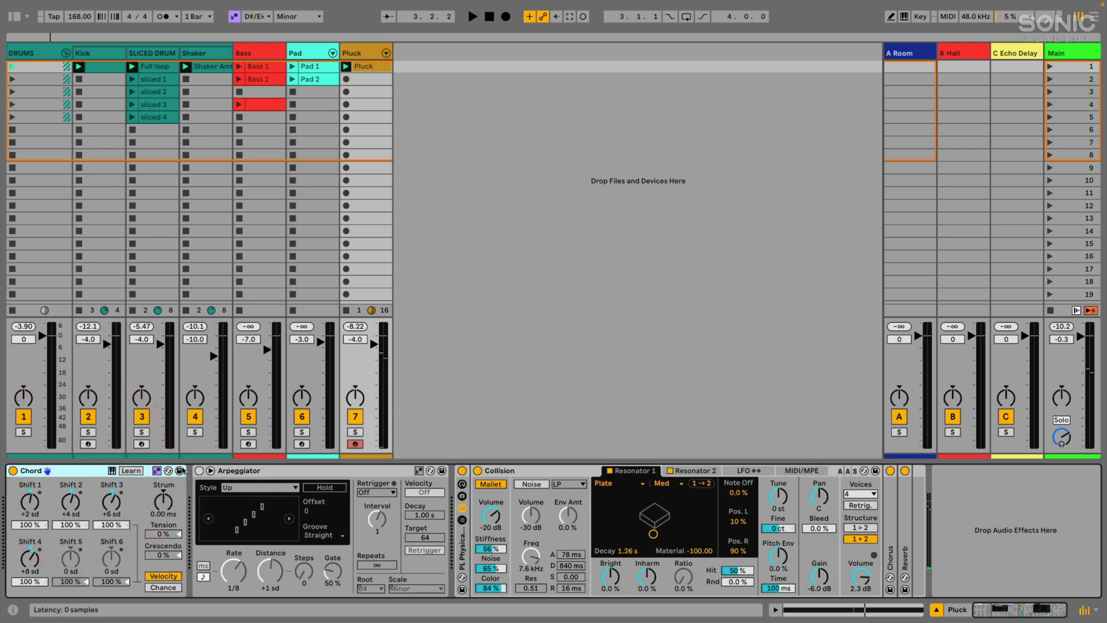
Step: Set the Arpeggiator Style to Down, re-enable the Arpeggiator, and relaunch the Pluck clip
{"action": "left_click", "coordinate": [259, 488]}
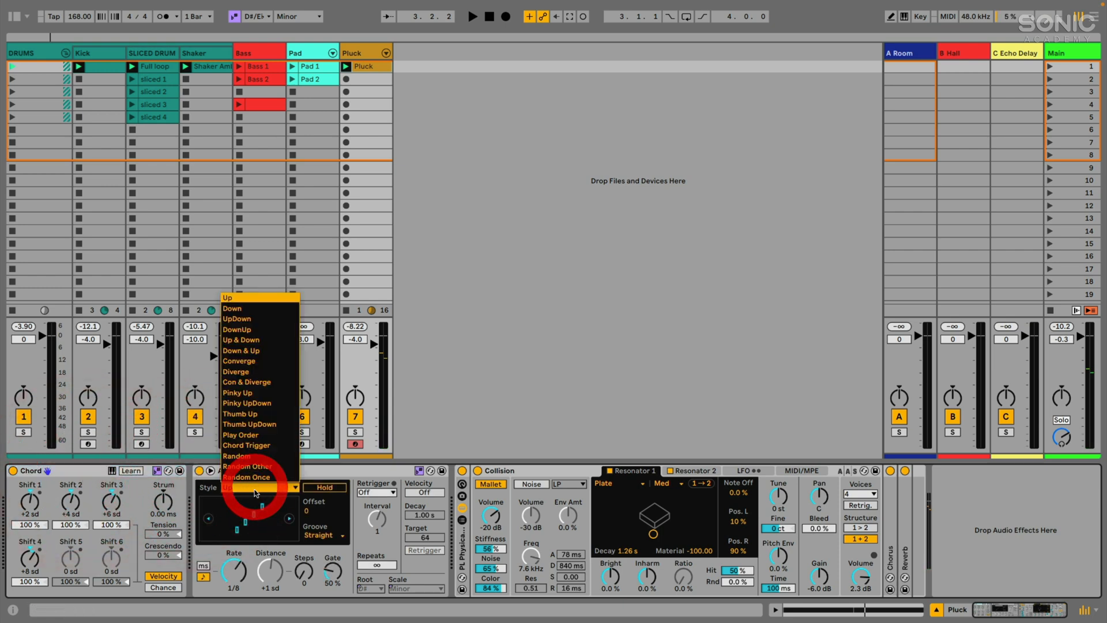
{"action": "left_click", "coordinate": [231, 307]}
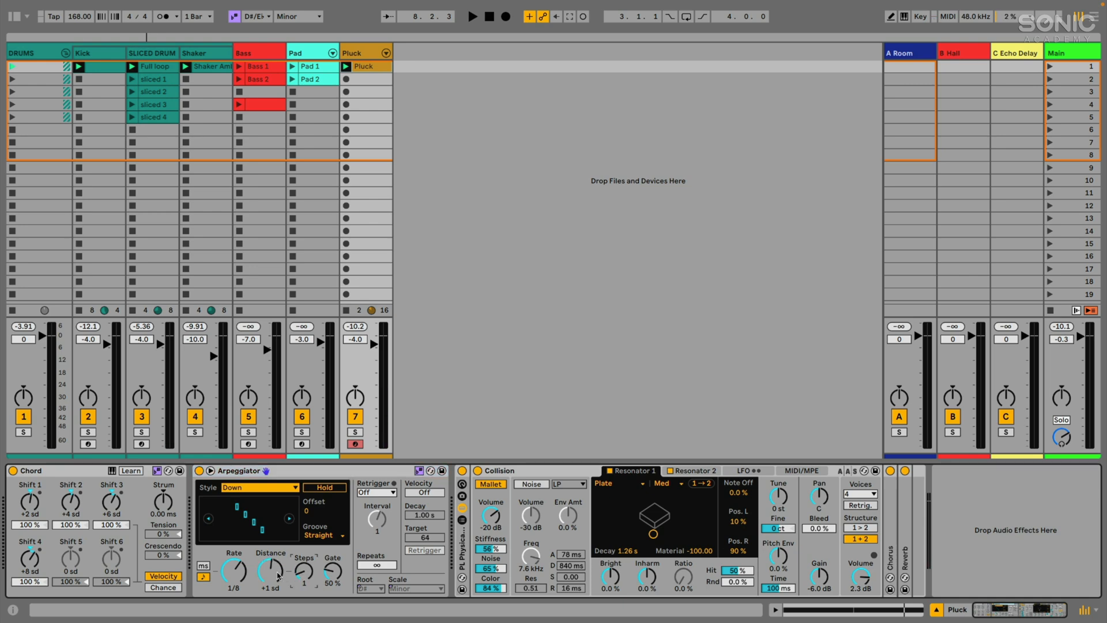
{"action": "left_click", "coordinate": [473, 16]}
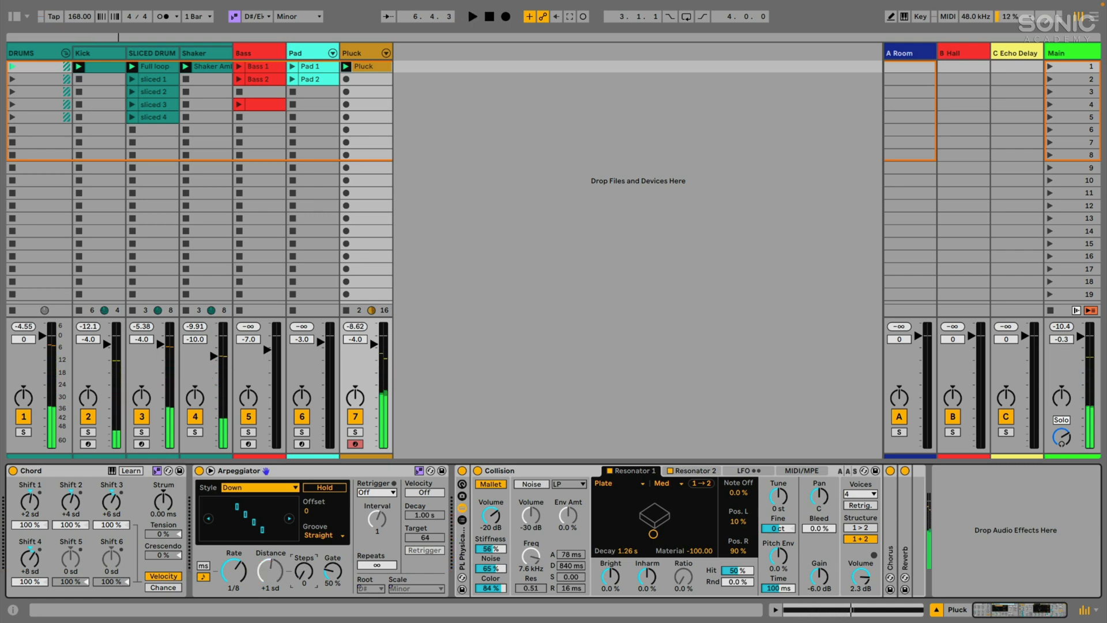
{"action": "left_click", "coordinate": [346, 66]}
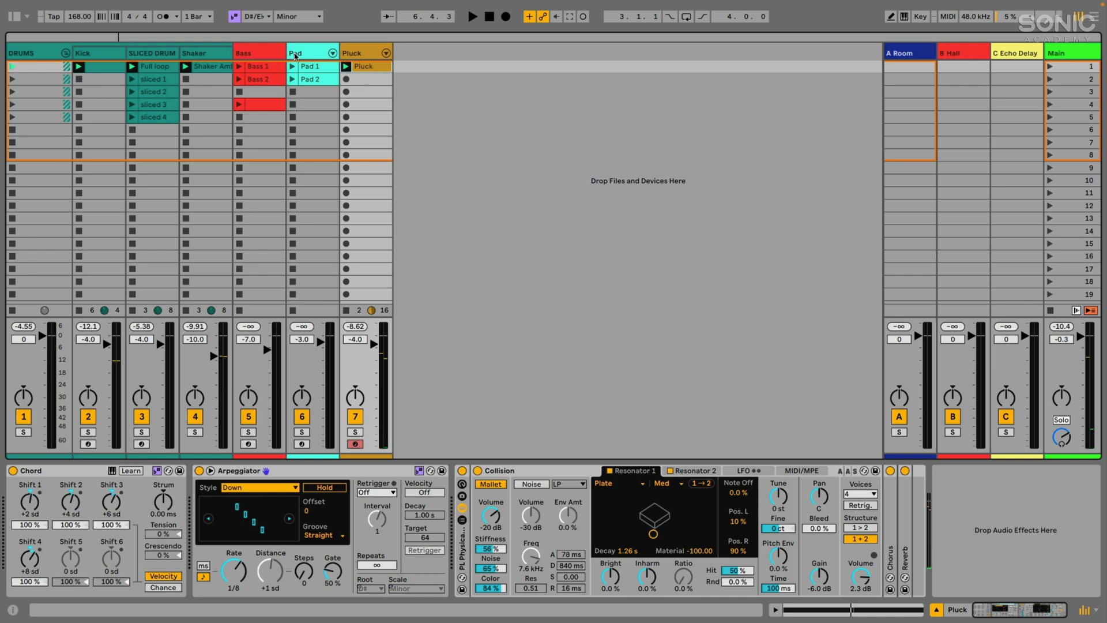
Step: Show the Sliced Drums Simpler and open the Full loop clip in Clip View
{"action": "left_click", "coordinate": [258, 66]}
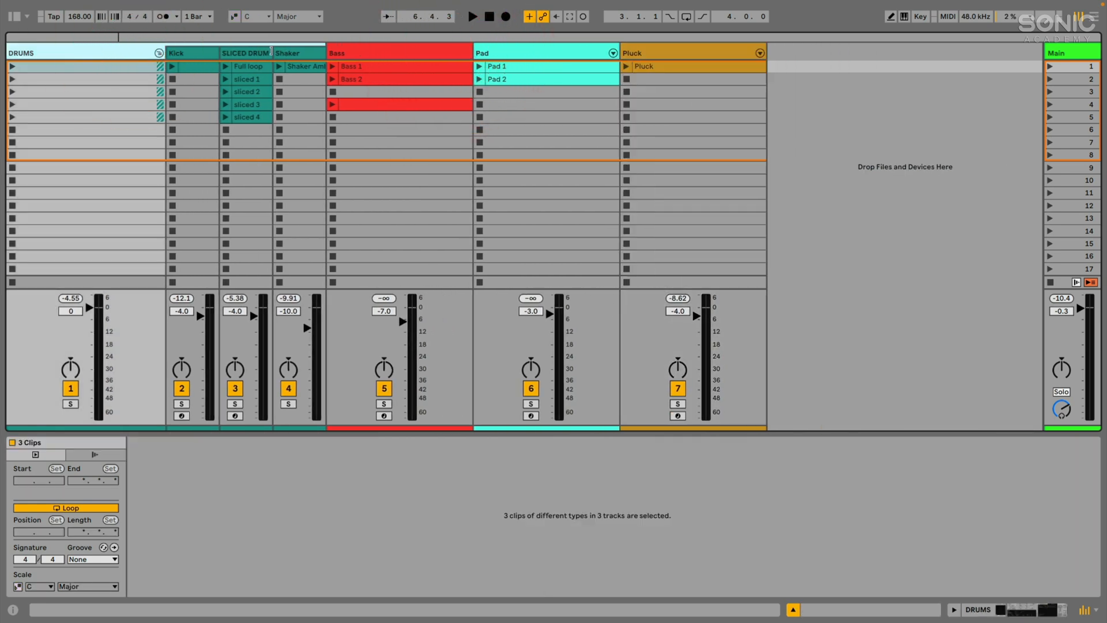
{"action": "double_click", "coordinate": [248, 65]}
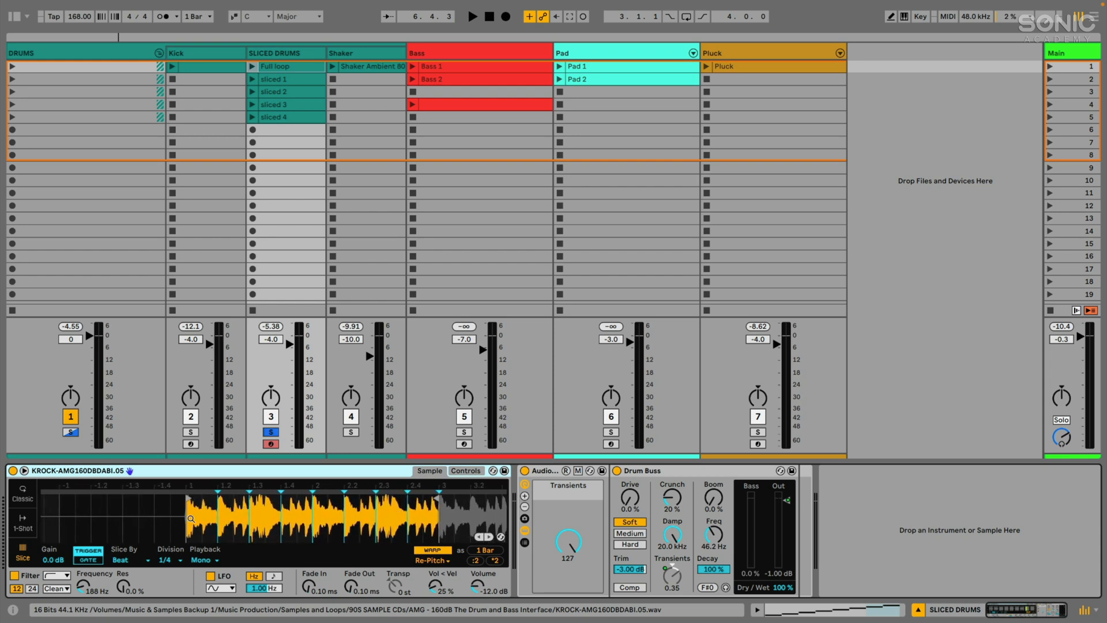
{"action": "double_click", "coordinate": [282, 66]}
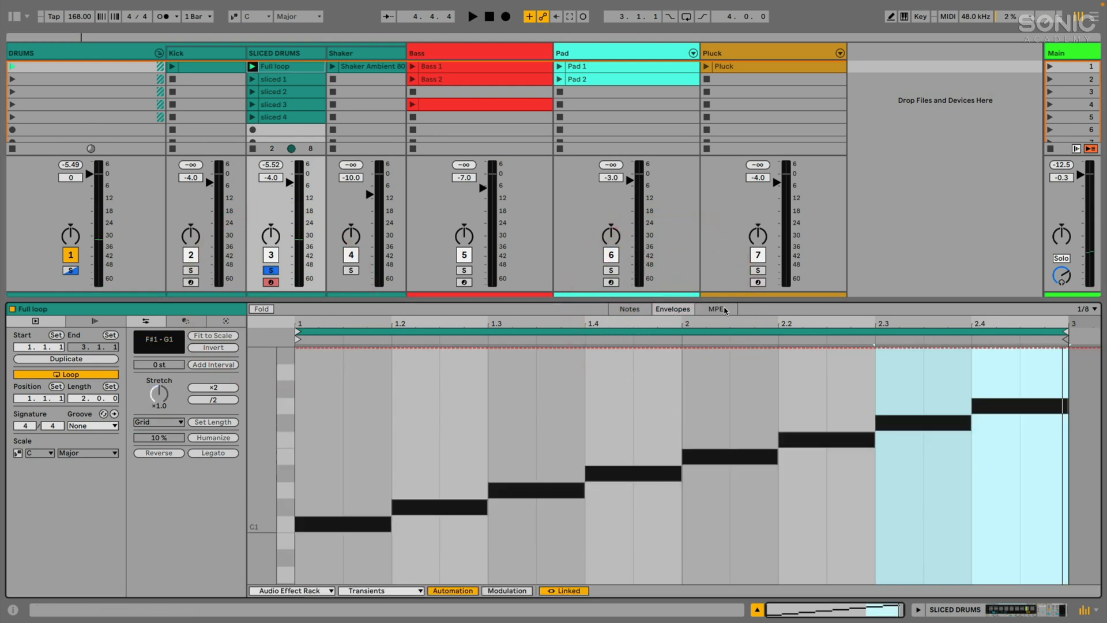
Step: Switch the Full loop clip editor to Notes and open the Transform tools
{"action": "left_click", "coordinate": [628, 309]}
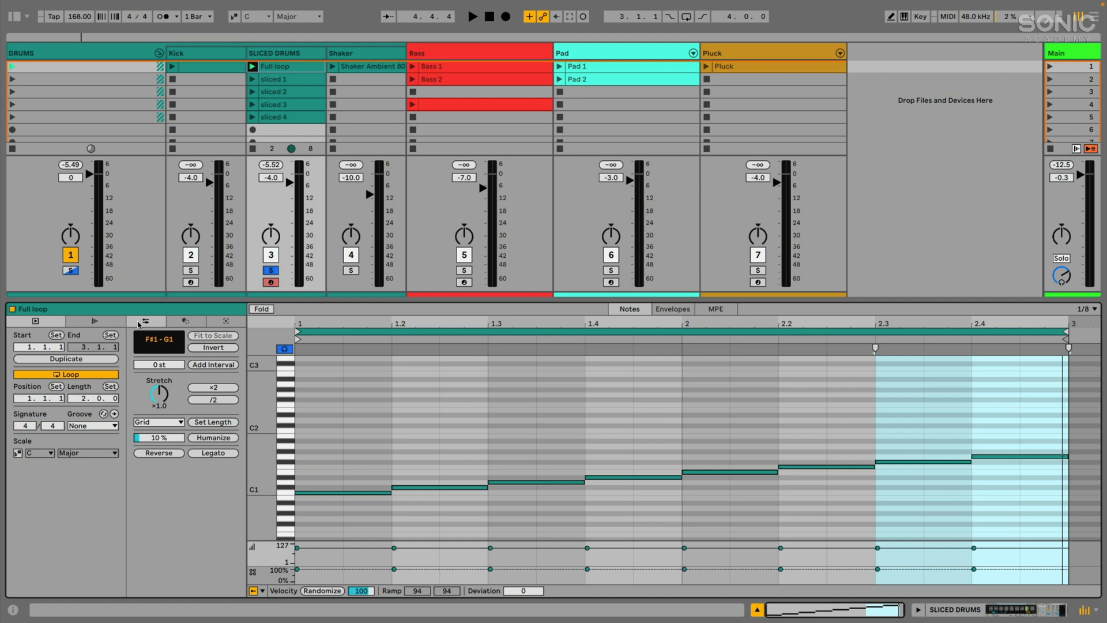
{"action": "mouse_move", "coordinate": [170, 378]}
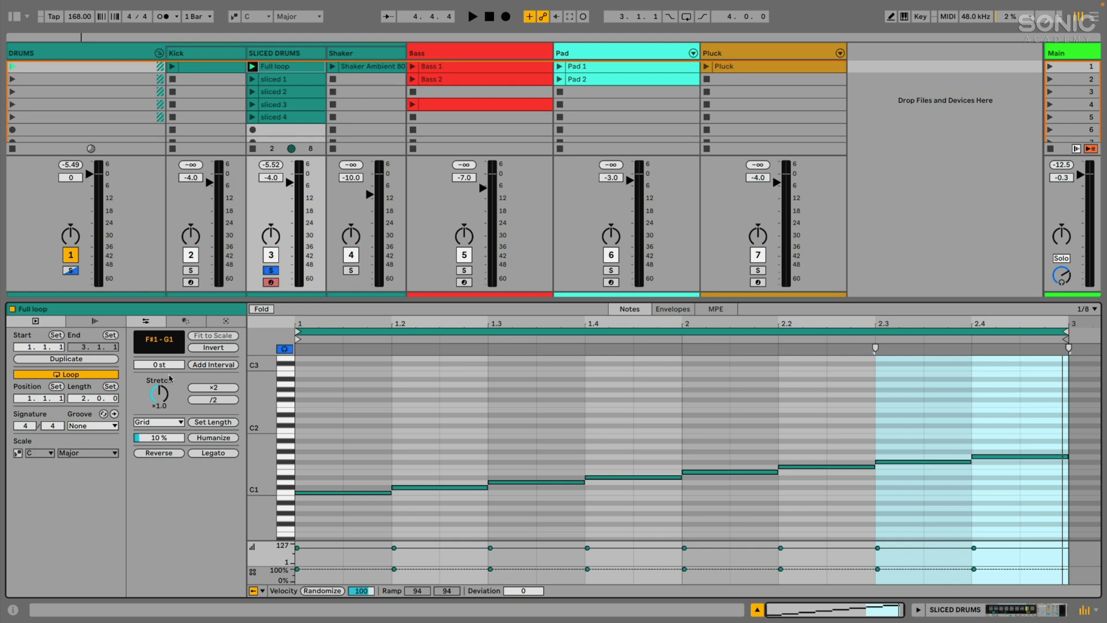
{"action": "mouse_move", "coordinate": [175, 408]}
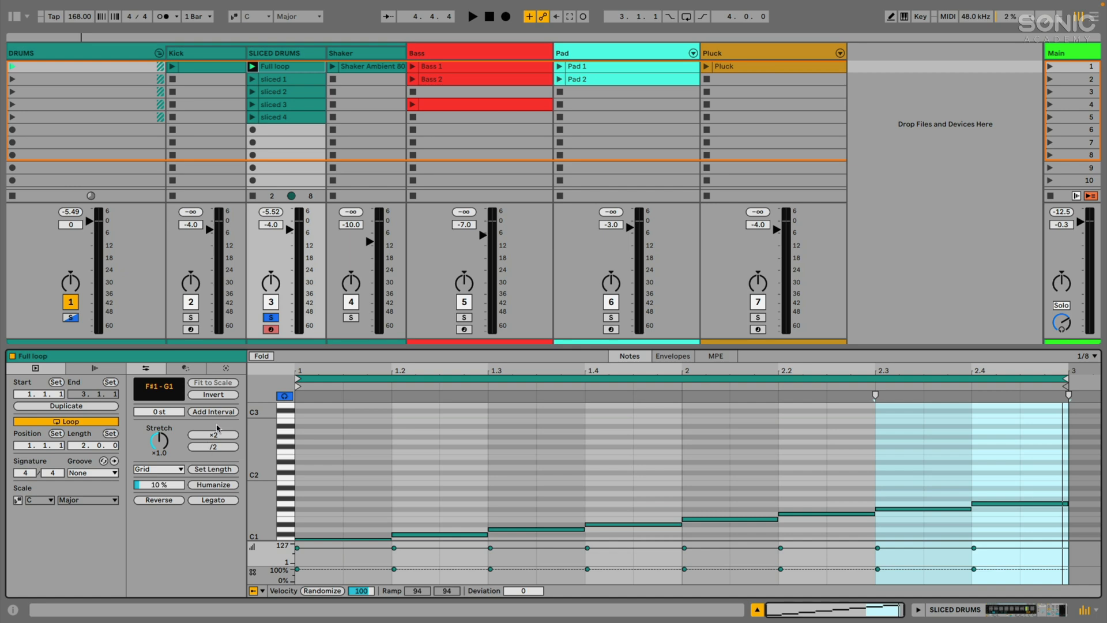
{"action": "mouse_move", "coordinate": [217, 428]}
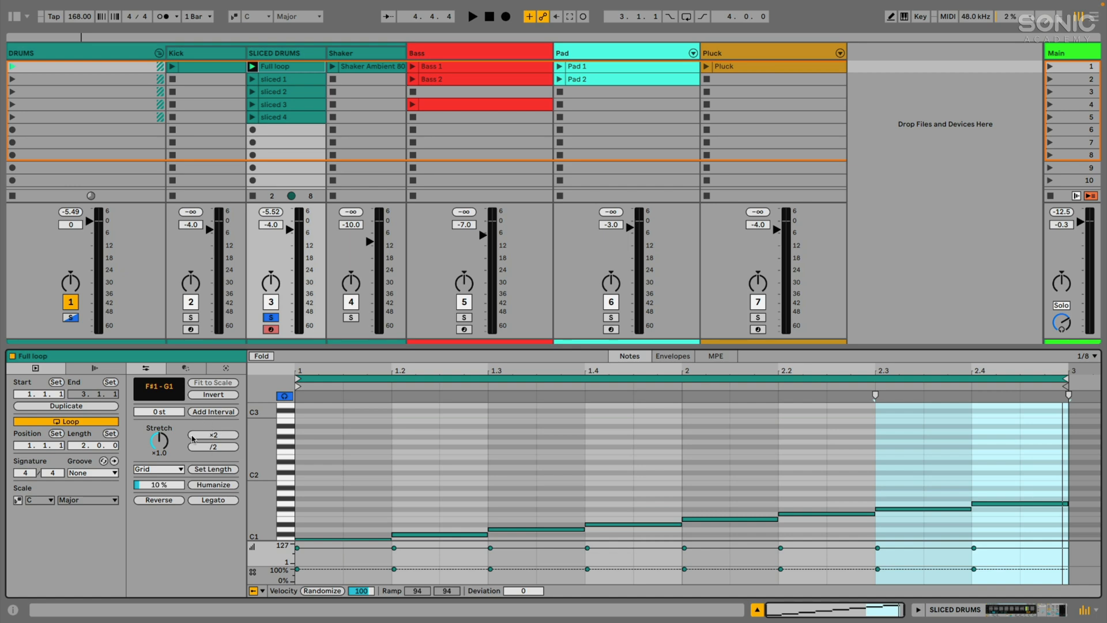
{"action": "left_click", "coordinate": [184, 367]}
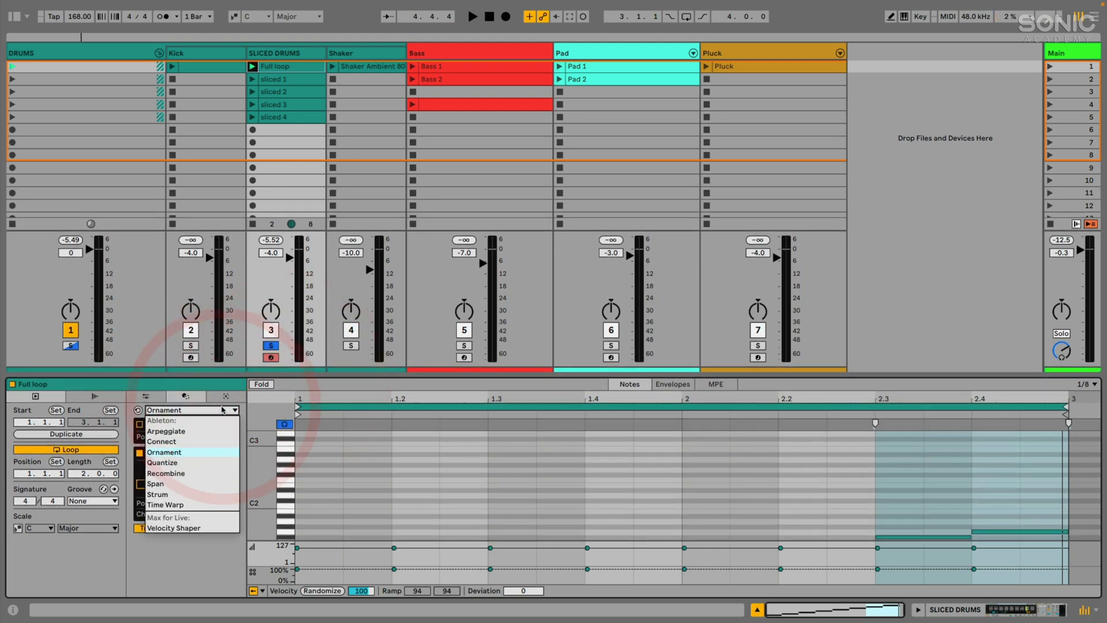
Step: Apply the Recombine transform to the Full loop clip with Rotate set to 3
{"action": "left_click", "coordinate": [165, 453]}
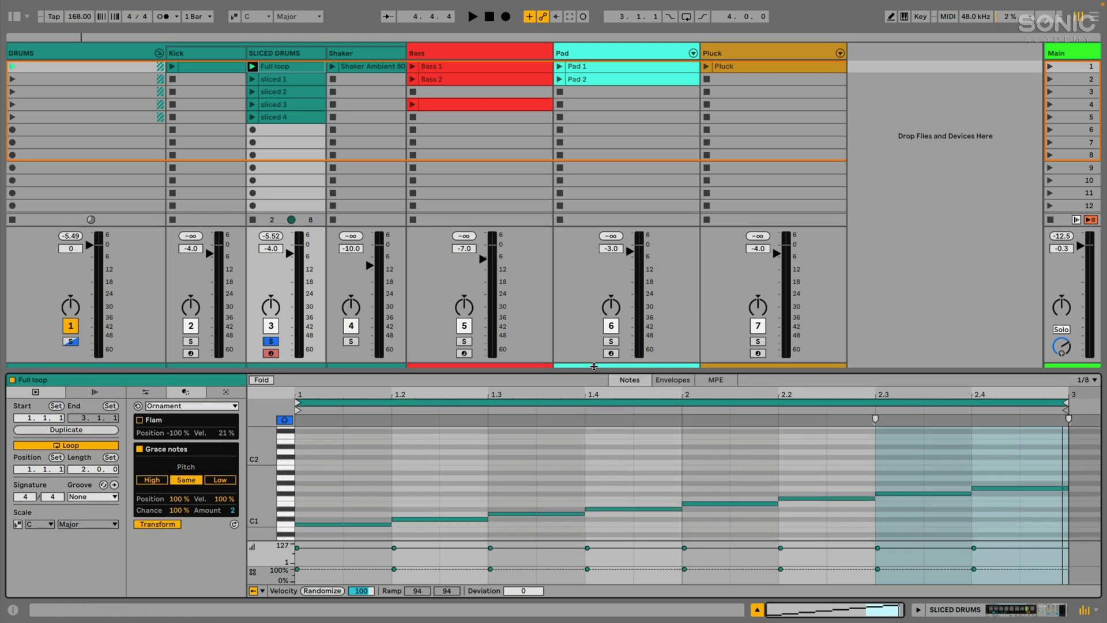
{"action": "left_click", "coordinate": [191, 404]}
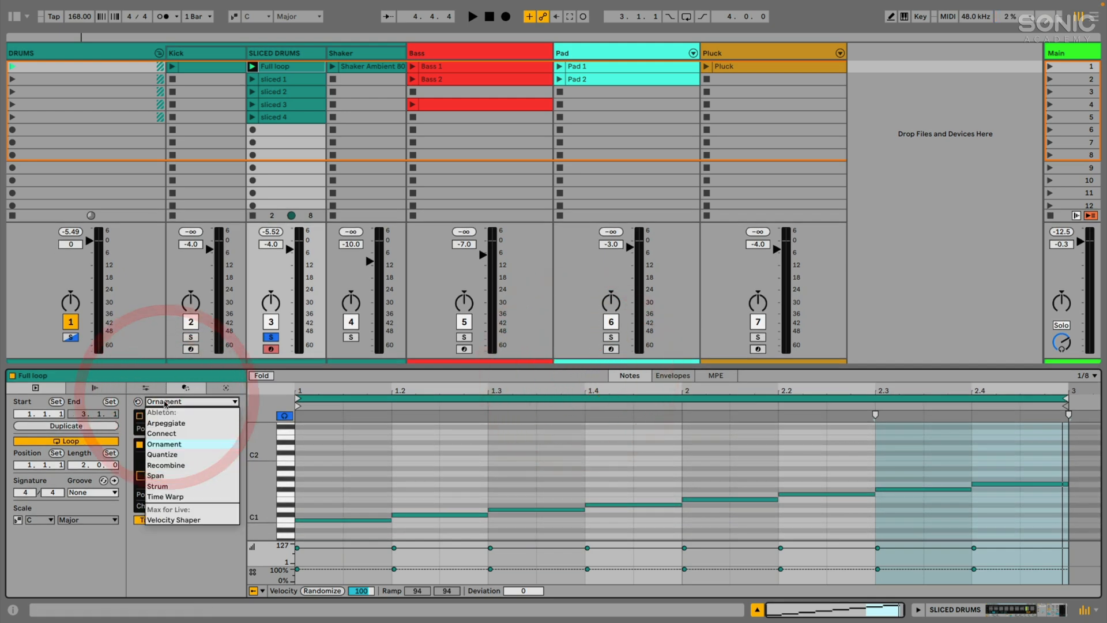
{"action": "mouse_move", "coordinate": [161, 434]}
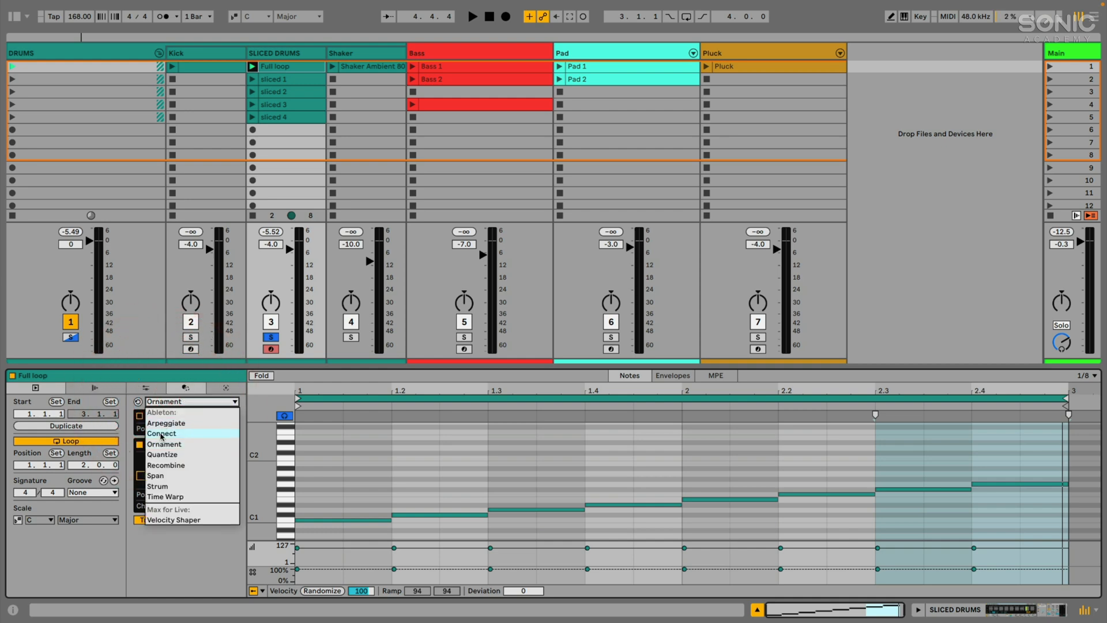
{"action": "mouse_move", "coordinate": [163, 444]}
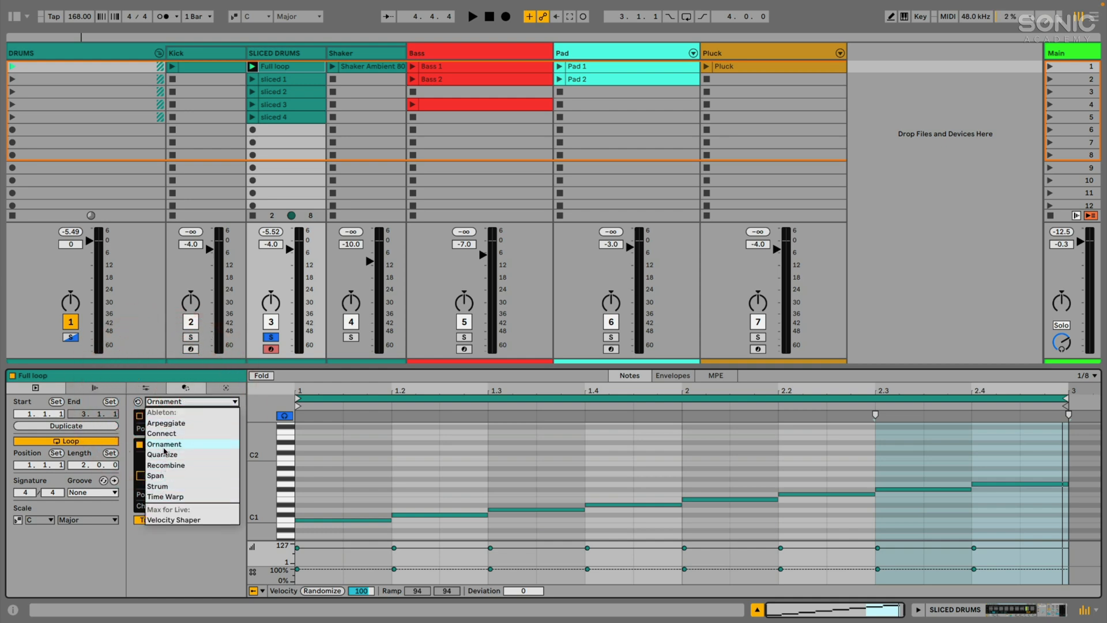
{"action": "left_click", "coordinate": [166, 464]}
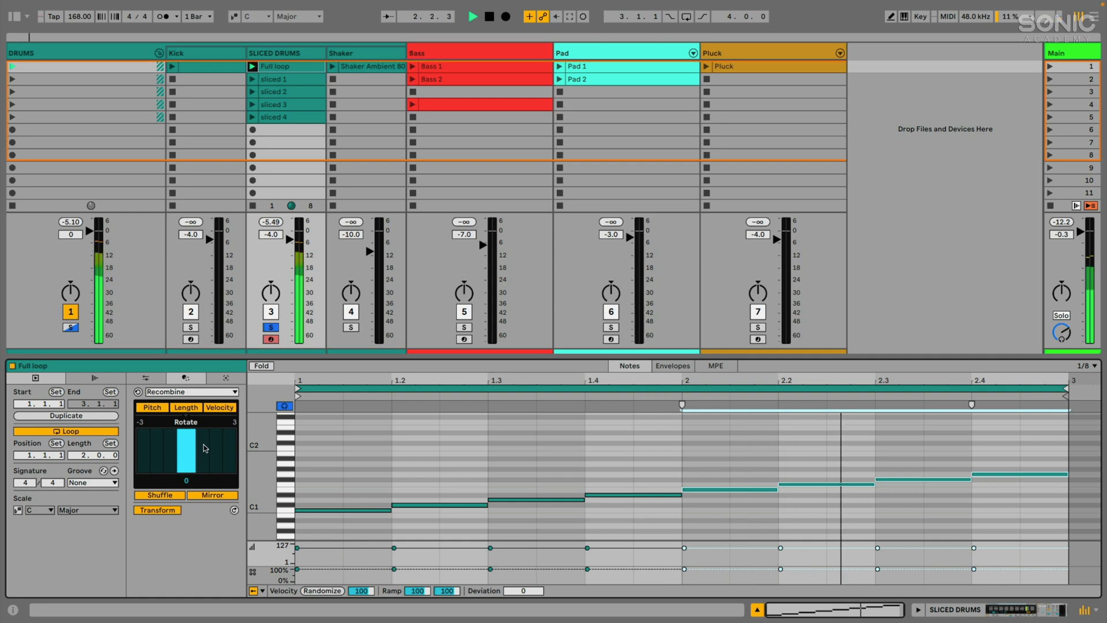
{"action": "left_click_drag", "start_coordinate": [185, 452], "coordinate": [195, 452]}
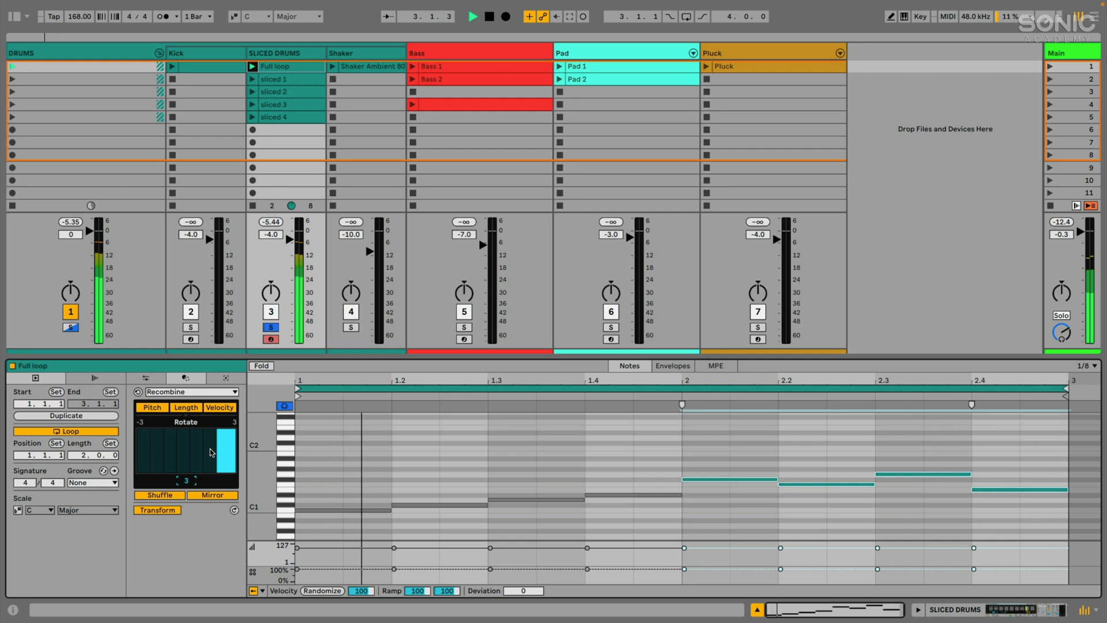
{"action": "left_click_drag", "start_coordinate": [226, 452], "coordinate": [159, 452]}
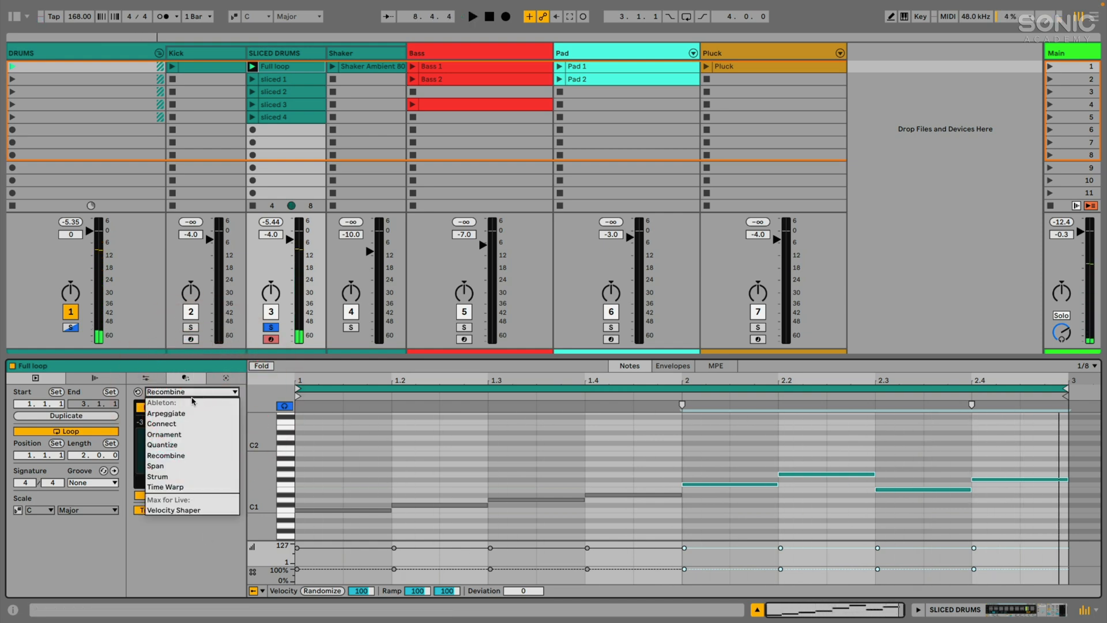
Step: Add Ornament grace notes before the Full loop clip's last two slice notes, adjusting their position
{"action": "left_click", "coordinate": [163, 434]}
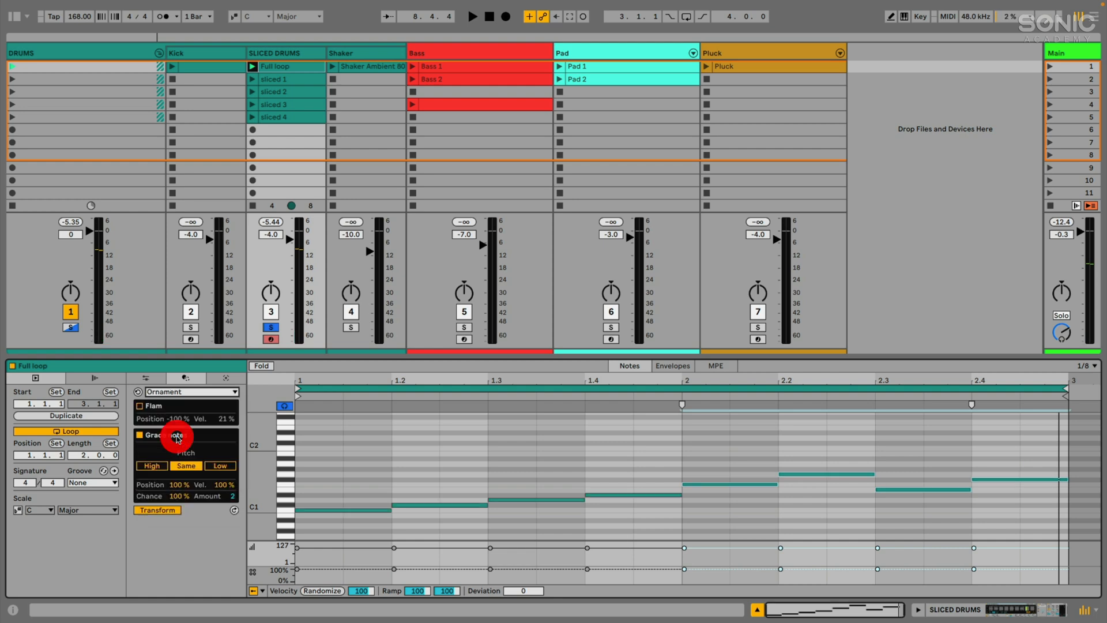
{"action": "left_click", "coordinate": [141, 434]}
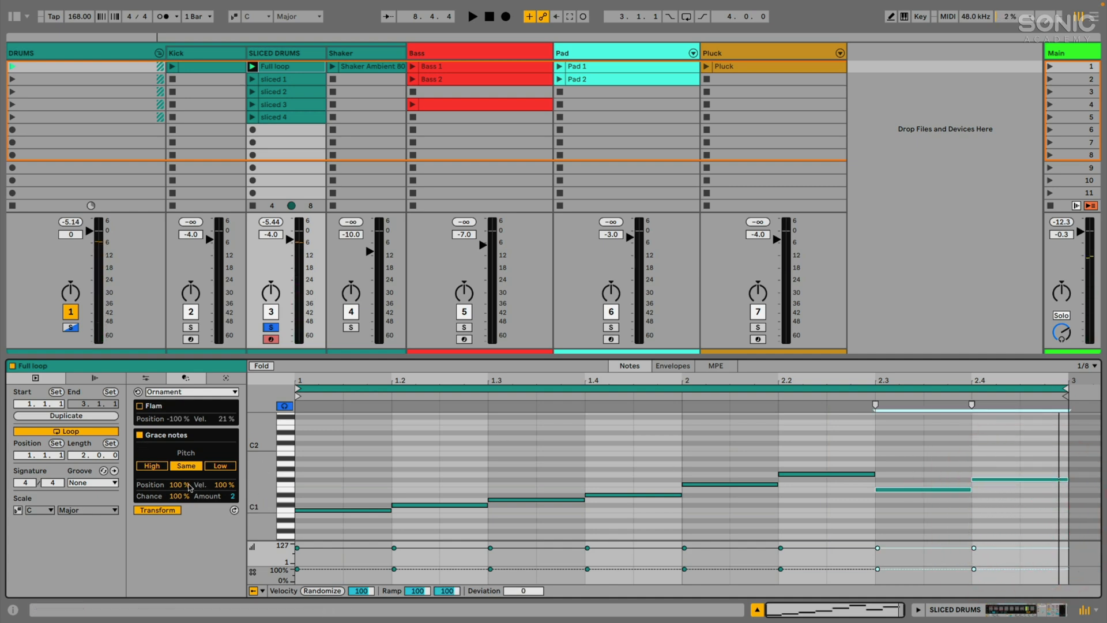
{"action": "left_click_drag", "start_coordinate": [179, 485], "coordinate": [179, 491]}
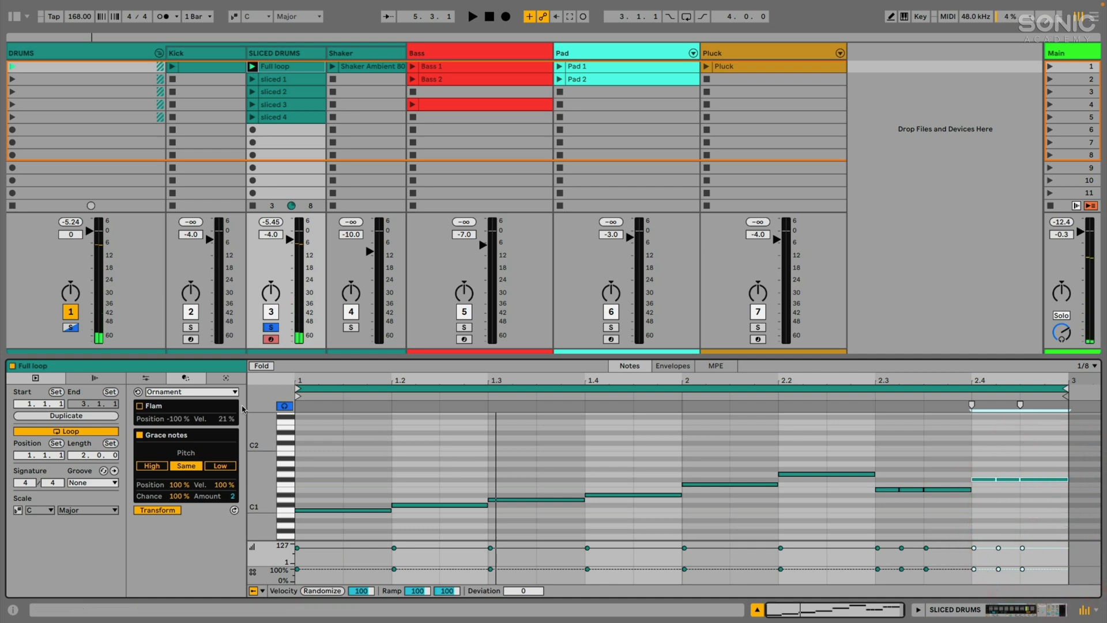
{"action": "left_click", "coordinate": [190, 392]}
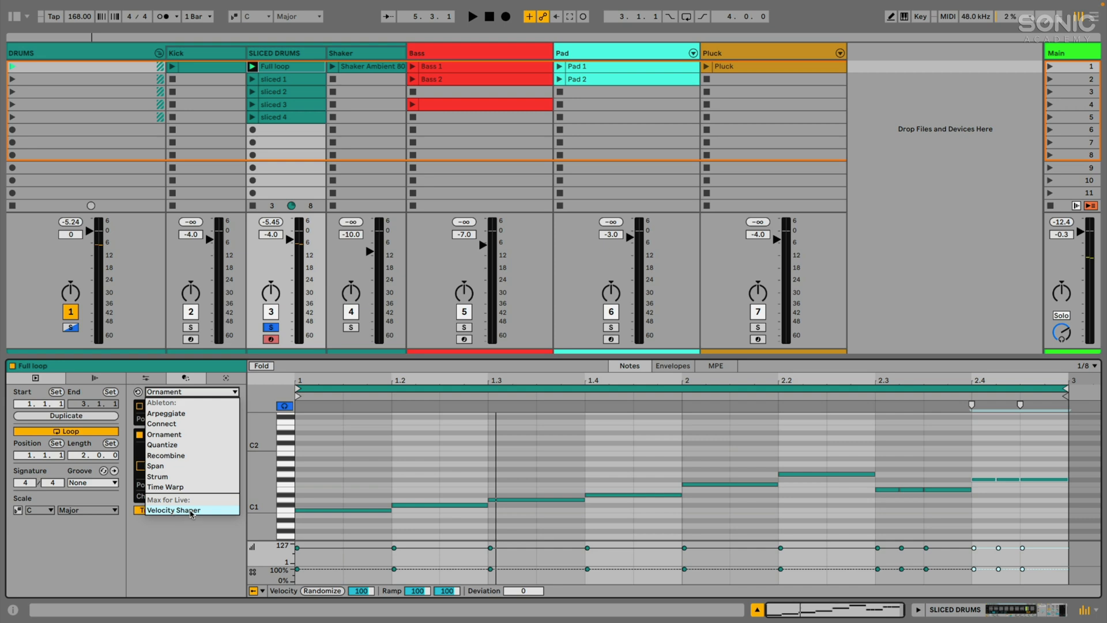
Step: Apply a descending Velocity Shaper ramp to the grace notes, then open the Pluck clip
{"action": "left_click", "coordinate": [173, 510]}
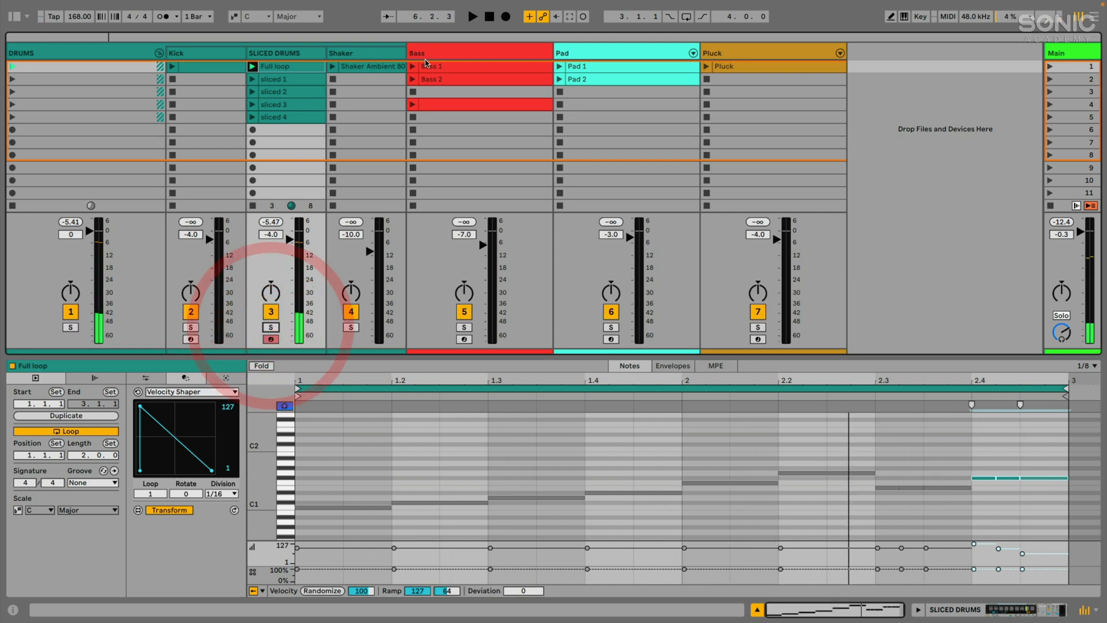
{"action": "left_click", "coordinate": [723, 65]}
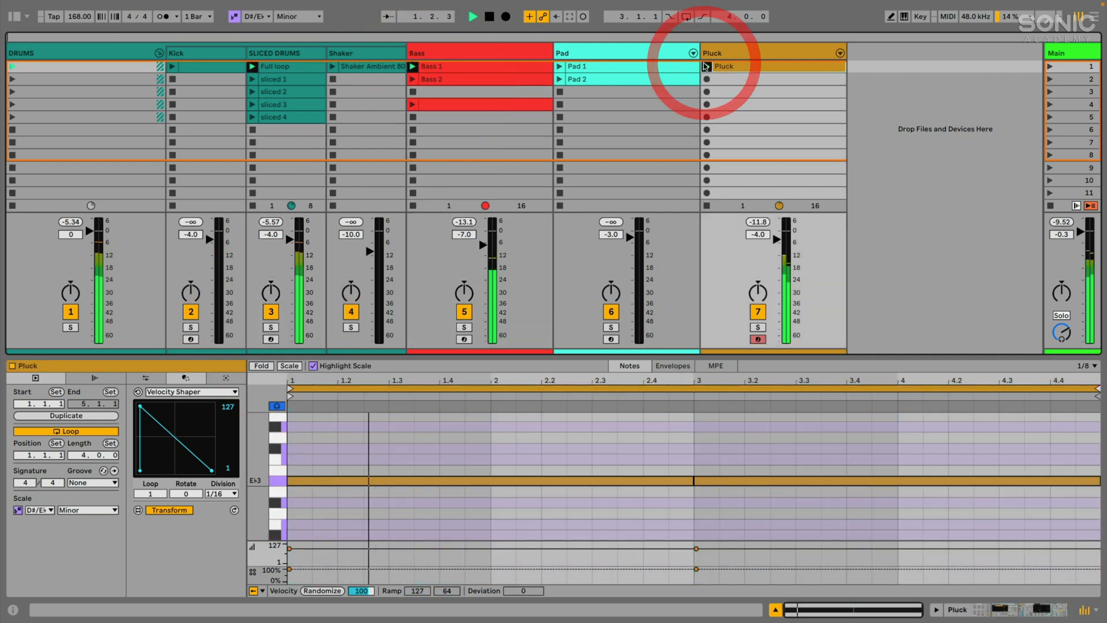
Step: Show the empty Pad 1 clip in Clip View and solo the Pad track
{"action": "left_click", "coordinate": [274, 66]}
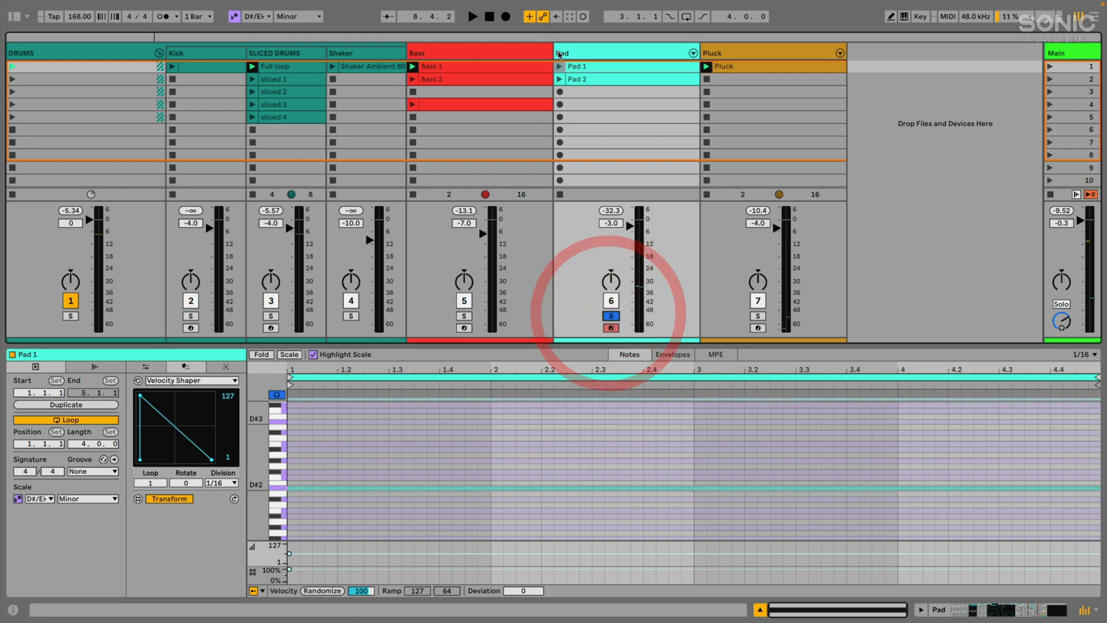
{"action": "left_click", "coordinate": [472, 16]}
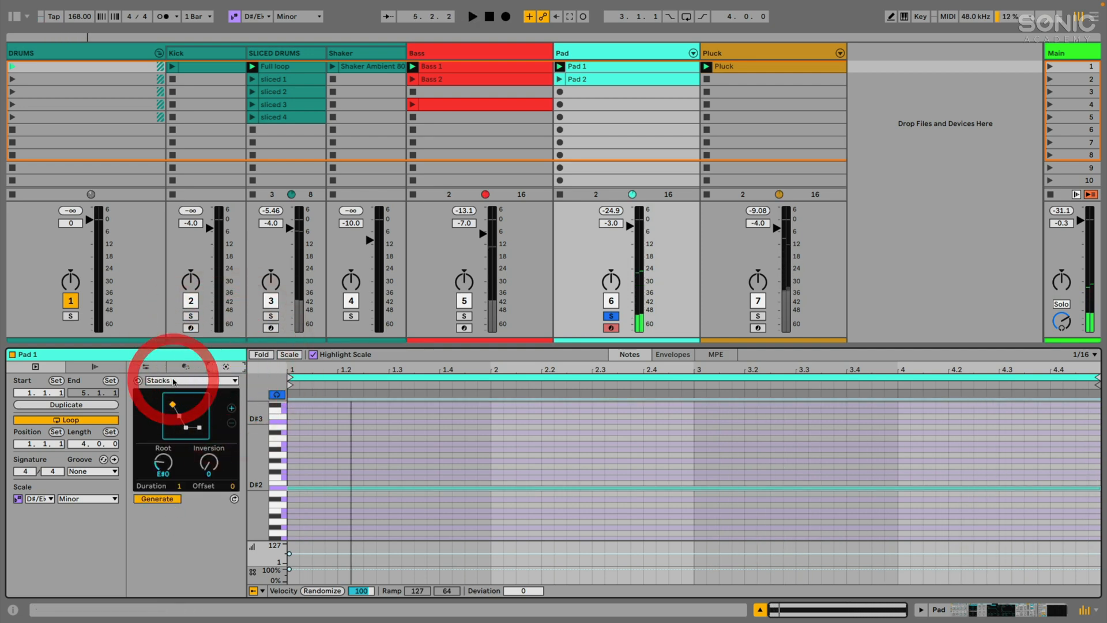
Step: Choose the Stacks generator for Pad 1 to build a chord rooted on D#2
{"action": "left_click", "coordinate": [191, 381]}
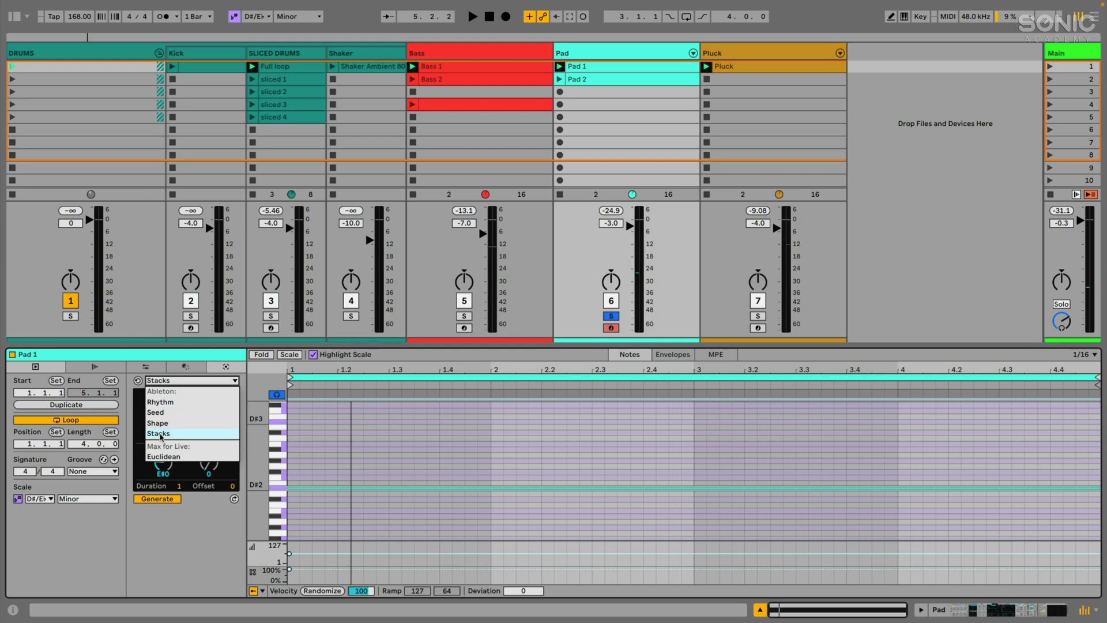
{"action": "left_click", "coordinate": [158, 433]}
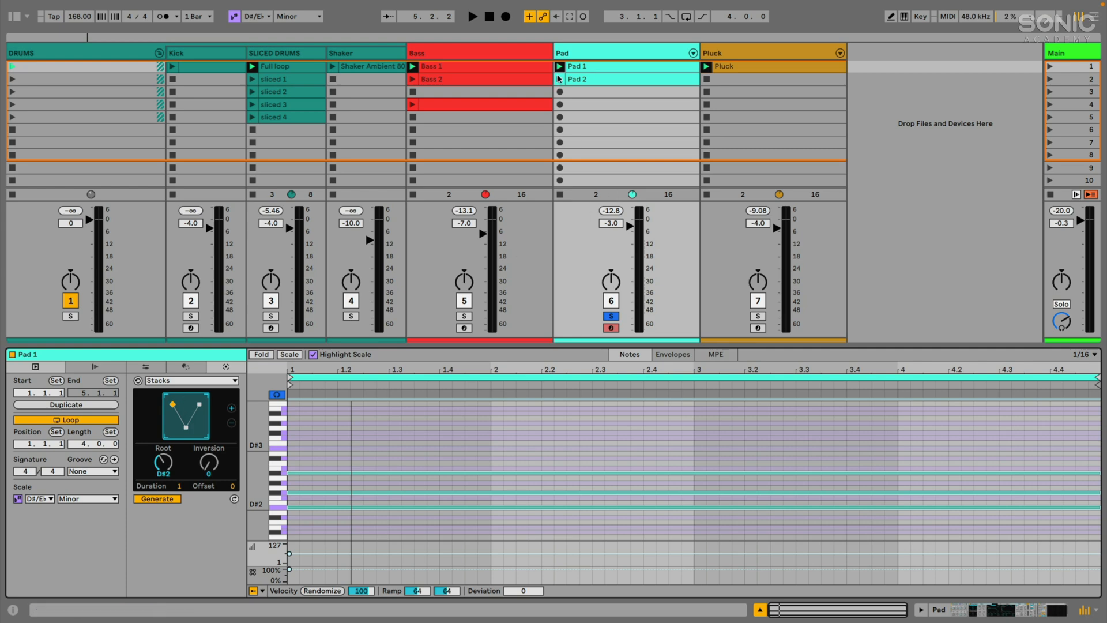
Step: Start playback and drag Stacks shape nodes through sus4, 7sus4 and sus2 toward D#min9
{"action": "left_click", "coordinate": [471, 17]}
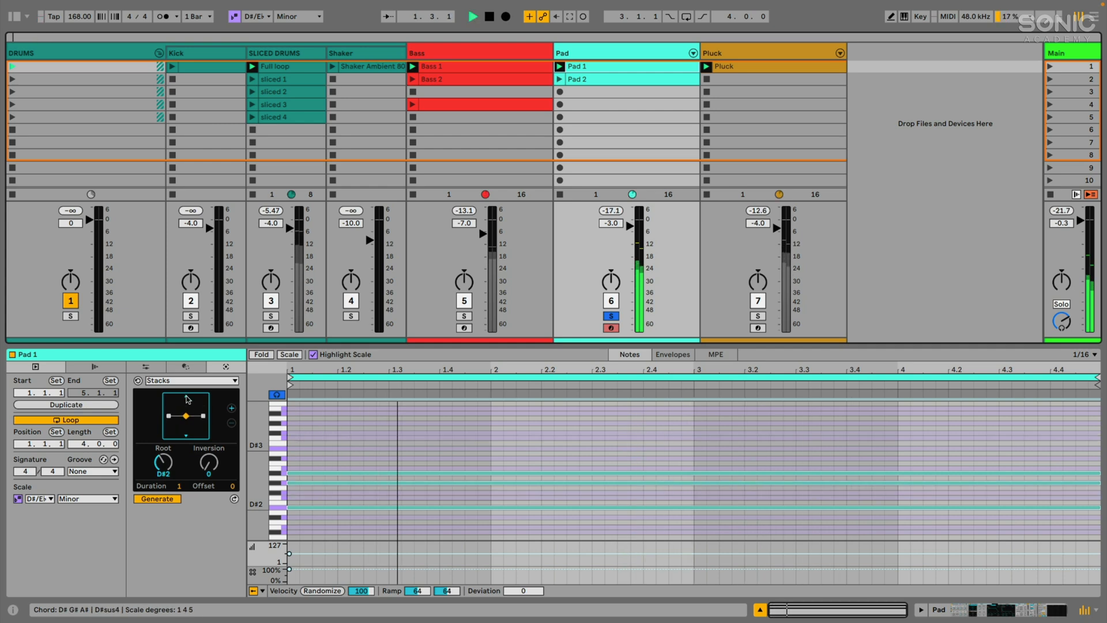
{"action": "left_click_drag", "start_coordinate": [184, 415], "coordinate": [180, 401]}
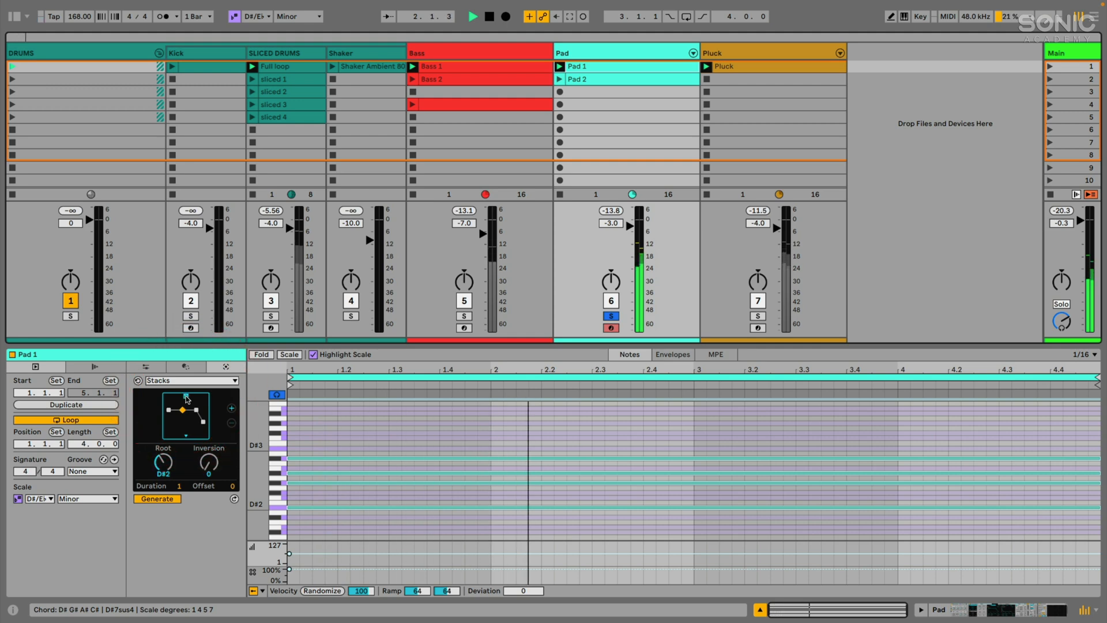
{"action": "left_click_drag", "start_coordinate": [181, 396], "coordinate": [185, 400]}
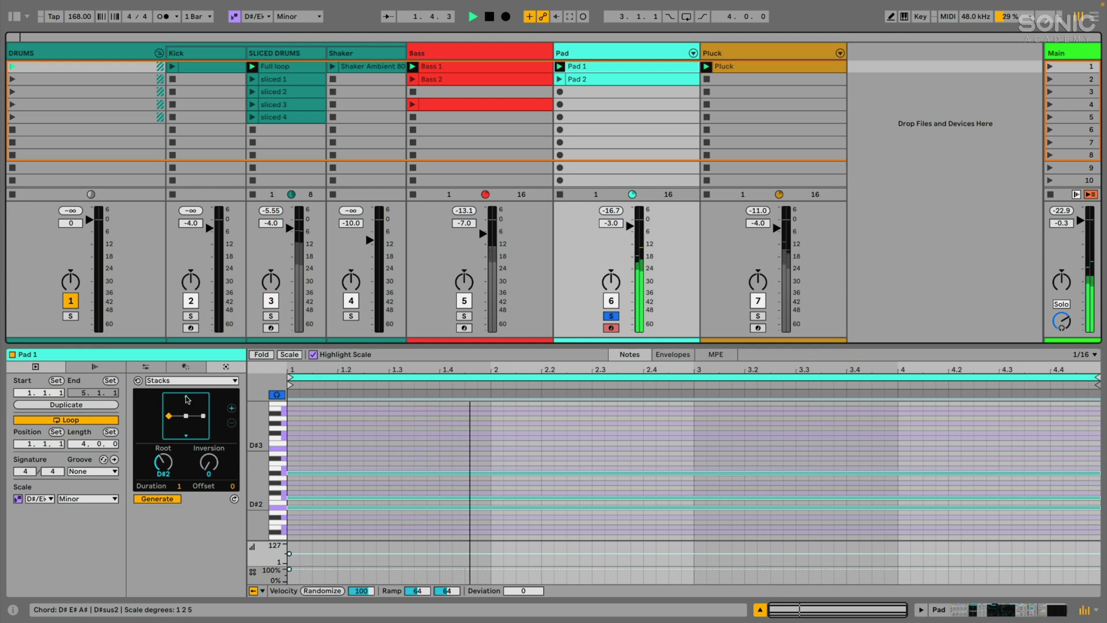
{"action": "left_click_drag", "start_coordinate": [170, 416], "coordinate": [186, 405]}
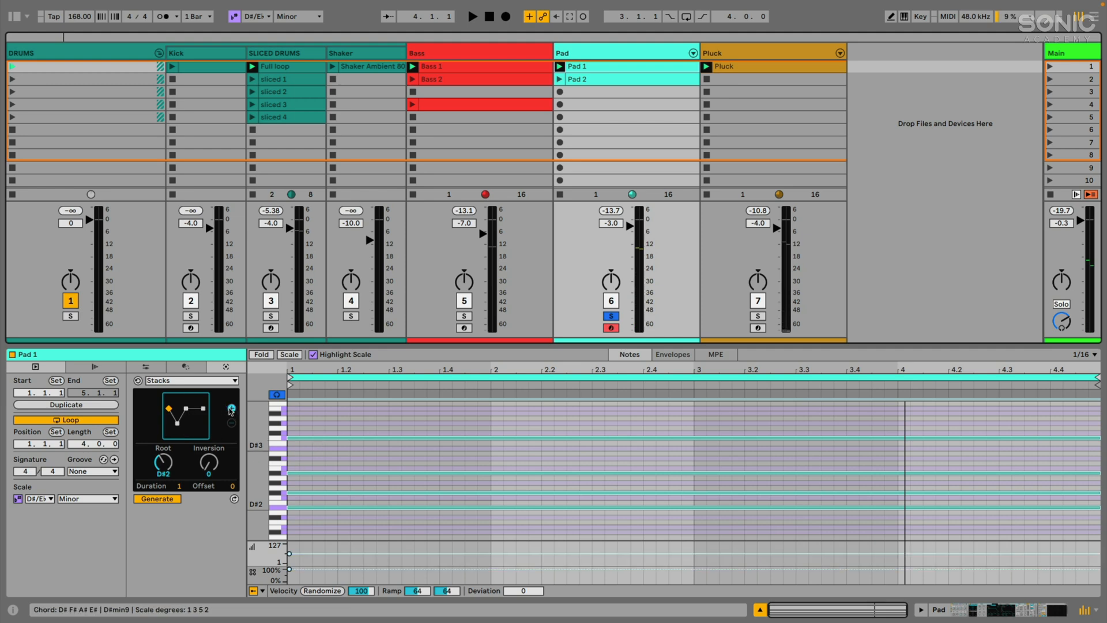
{"action": "left_click", "coordinate": [231, 408]}
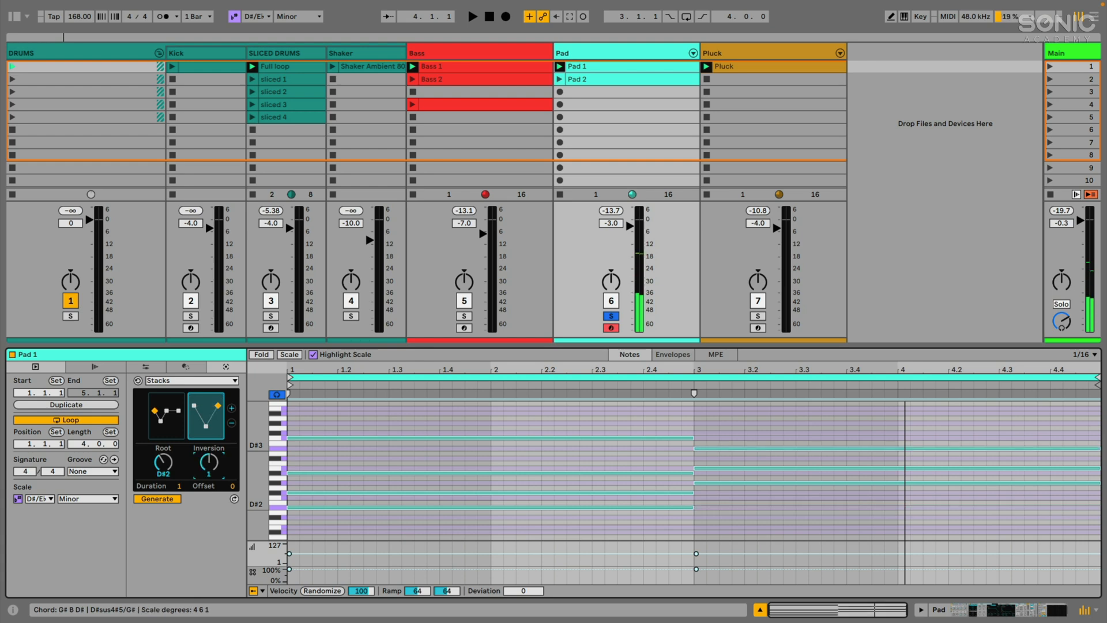
{"action": "left_click", "coordinate": [470, 16]}
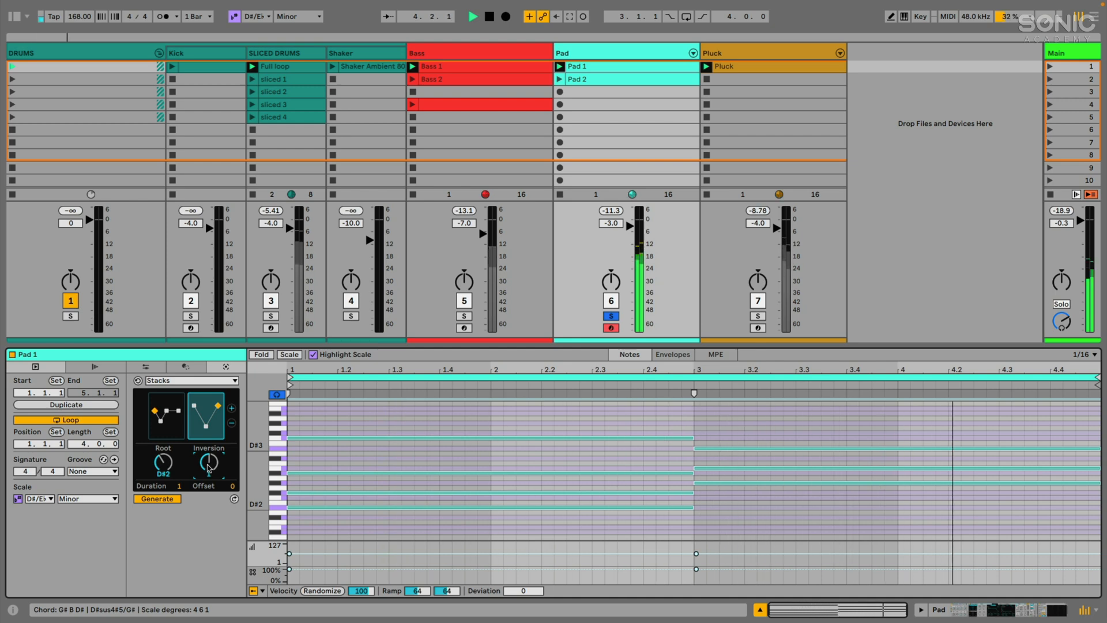
{"action": "left_click_drag", "start_coordinate": [208, 464], "coordinate": [208, 452]}
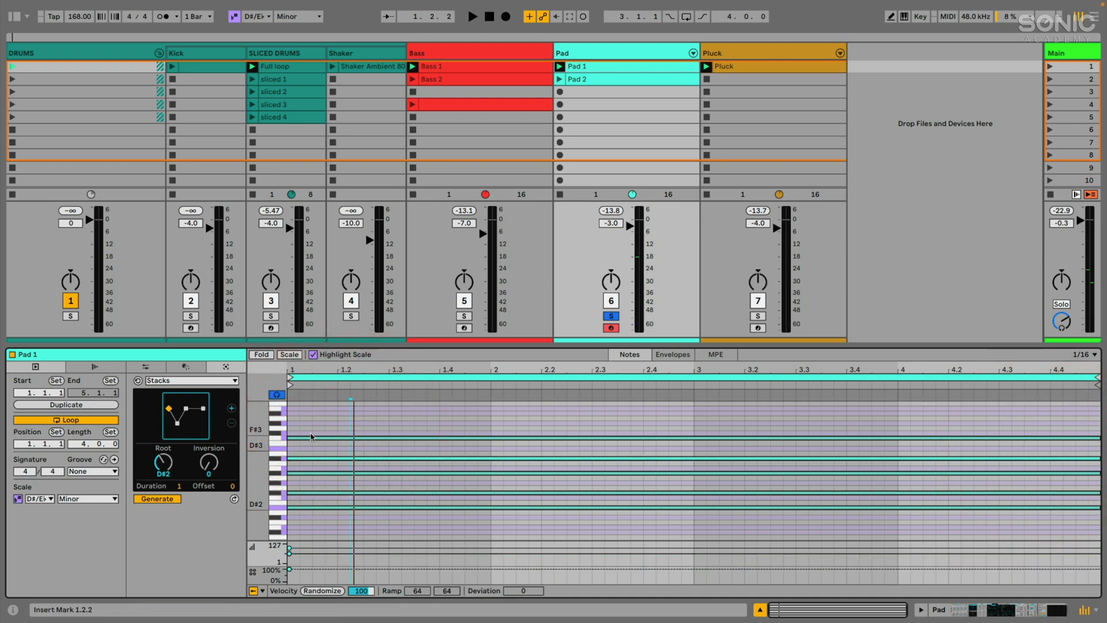
Step: Select Pad 1's chord notes and turn off the Pad track's Solo
{"action": "left_click", "coordinate": [310, 437]}
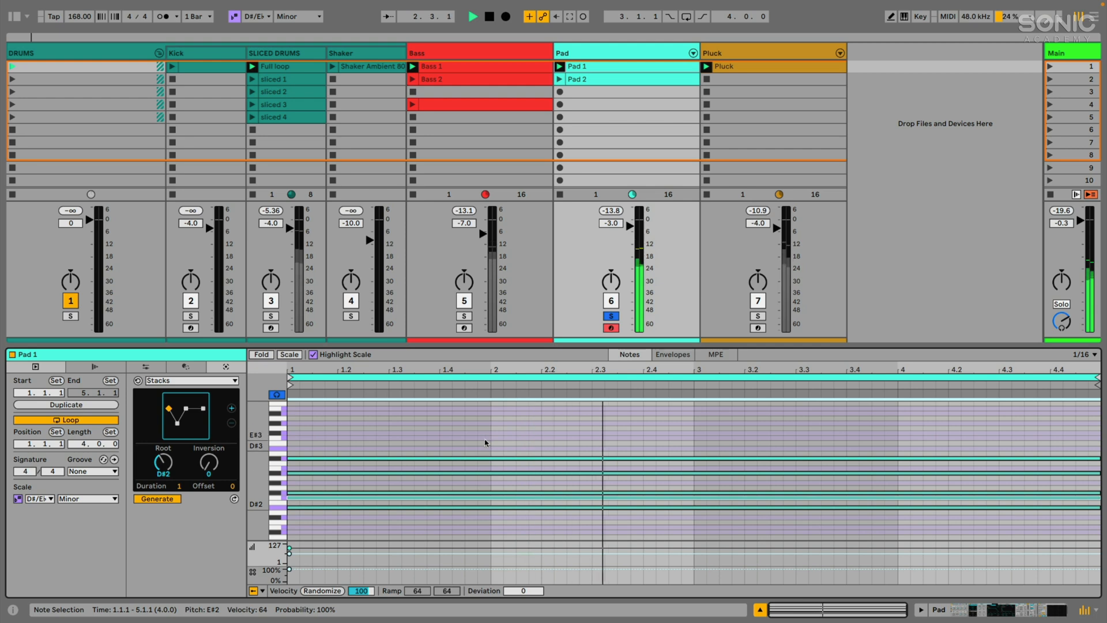
{"action": "left_click", "coordinate": [474, 16]}
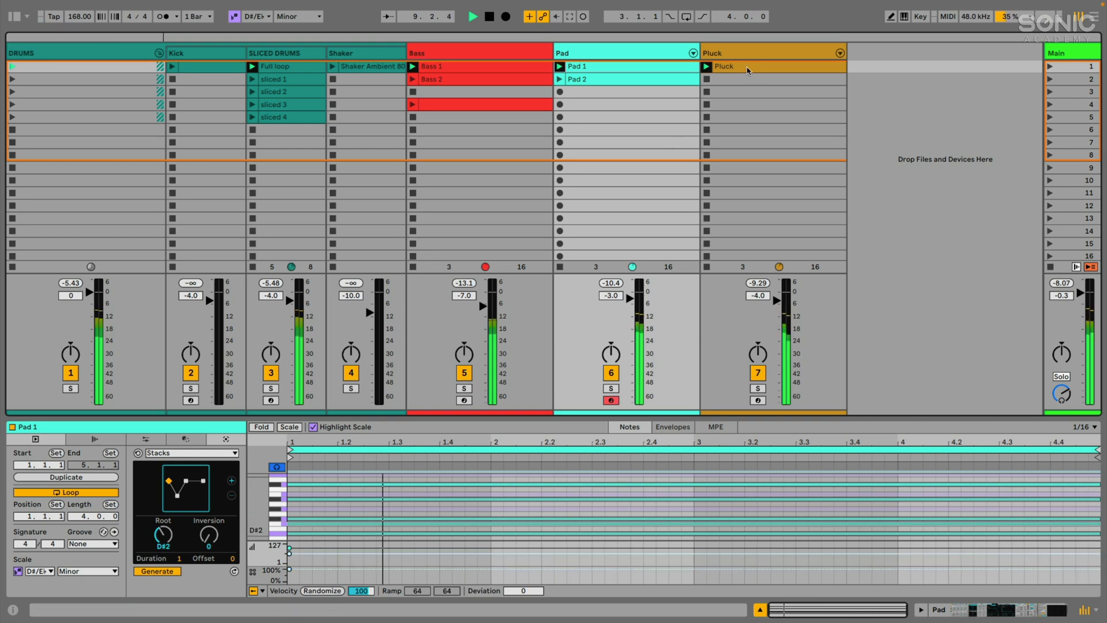
Step: Open the Full loop clip's Transform tools and place the insert mark at beat 2.4.1
{"action": "left_click", "coordinate": [723, 66]}
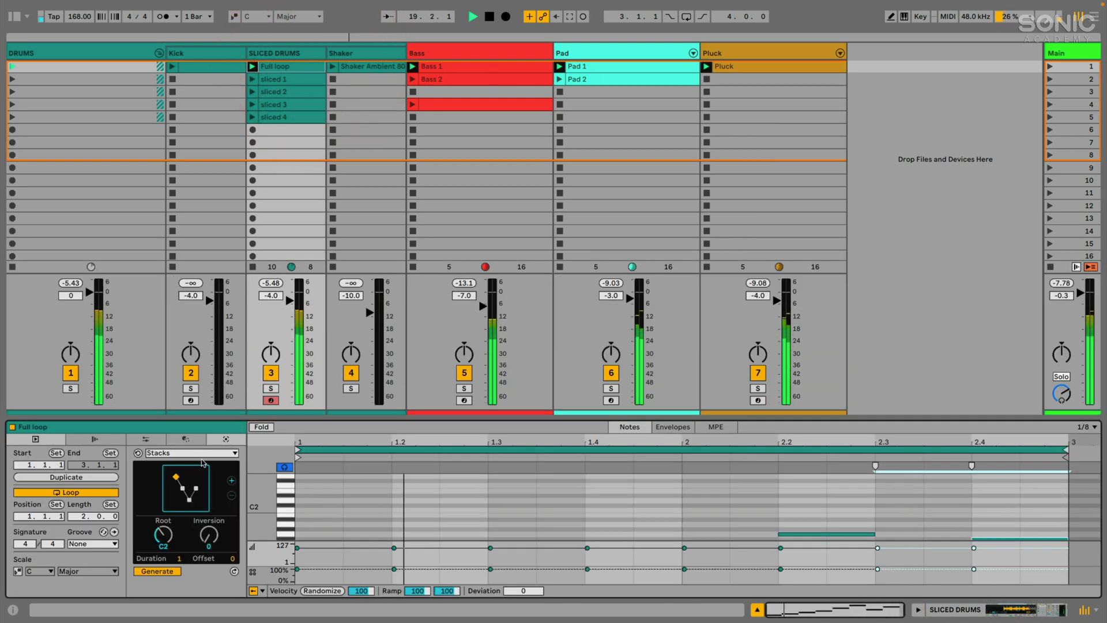
{"action": "left_click", "coordinate": [186, 438]}
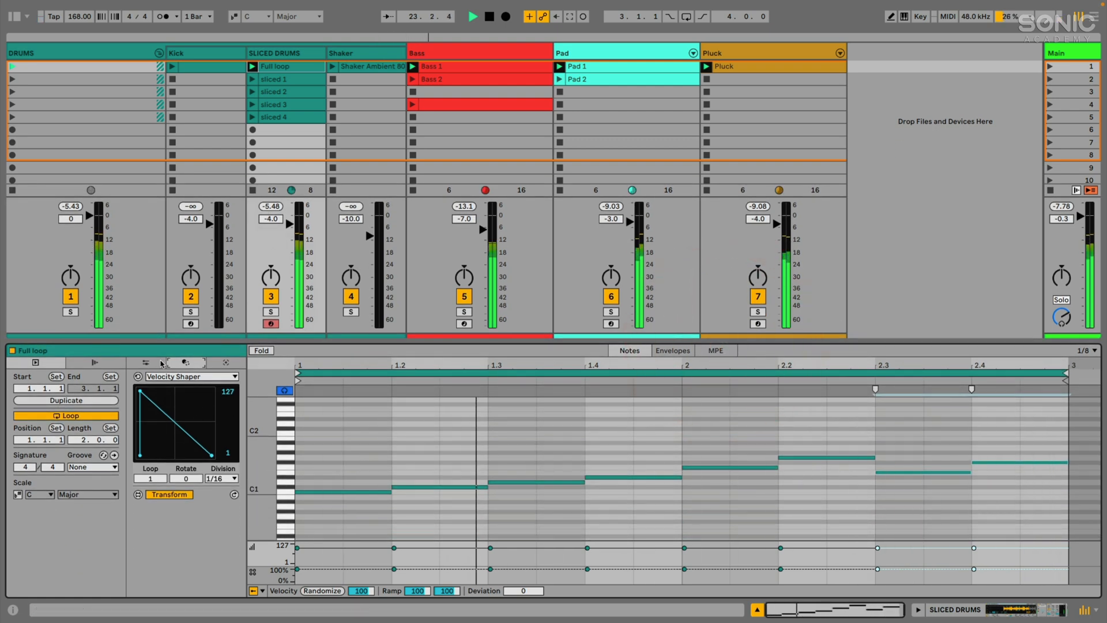
{"action": "left_click", "coordinate": [977, 462]}
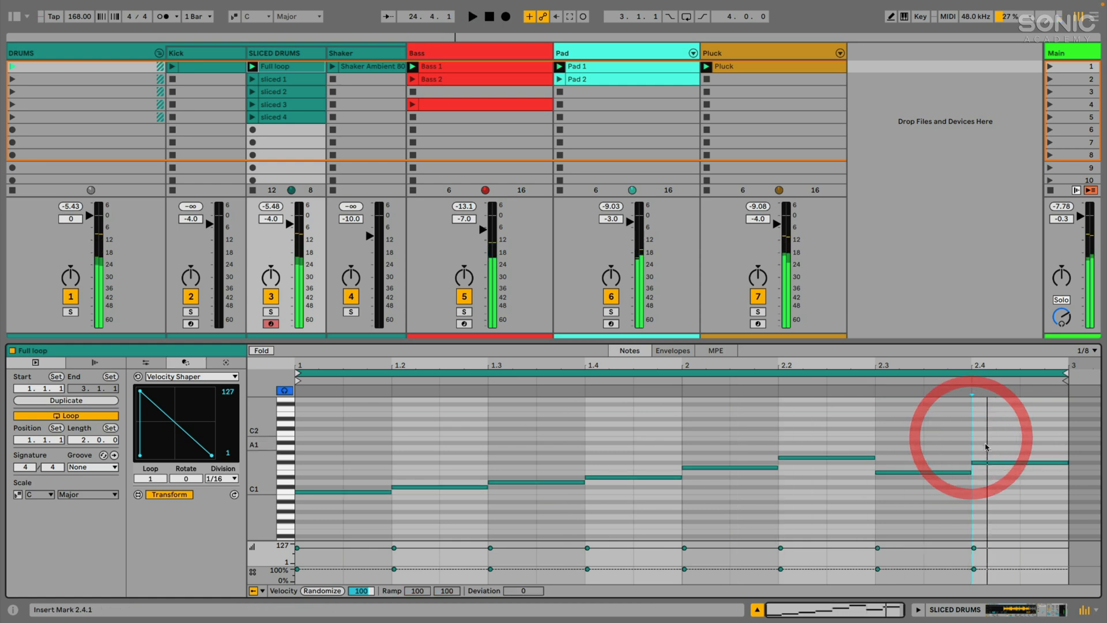